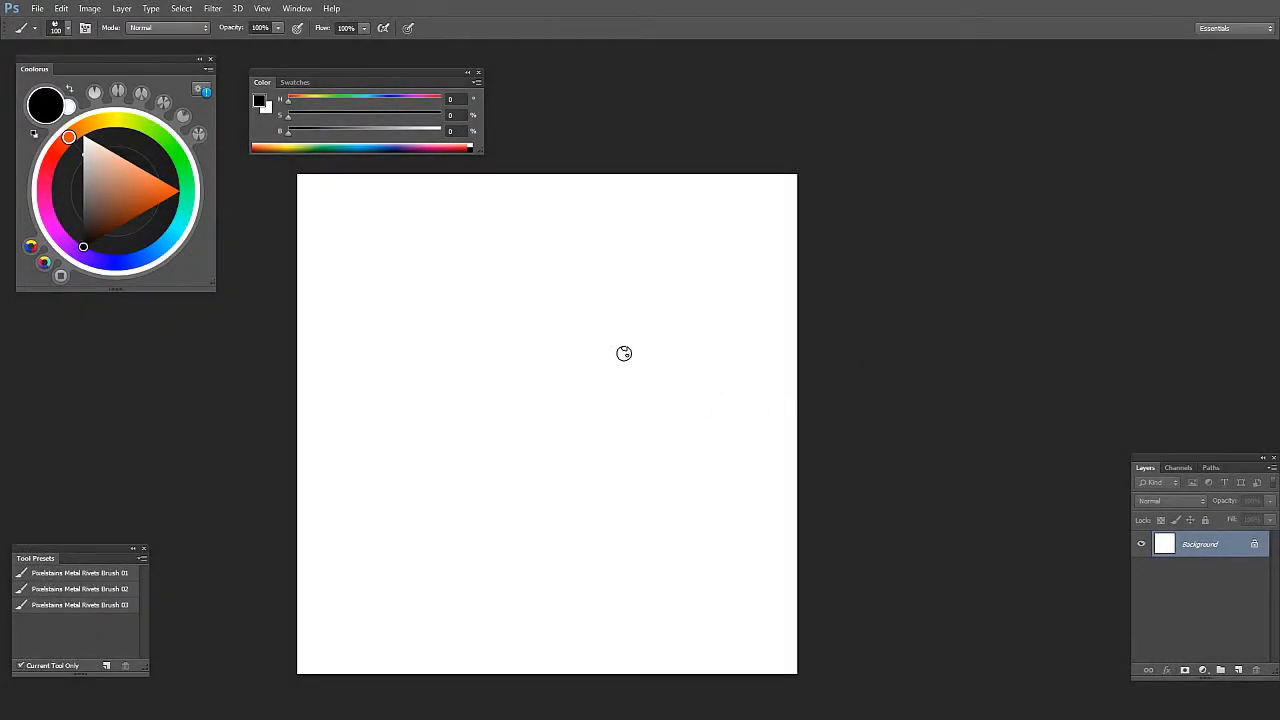
pyautogui.moveTo(714, 364)
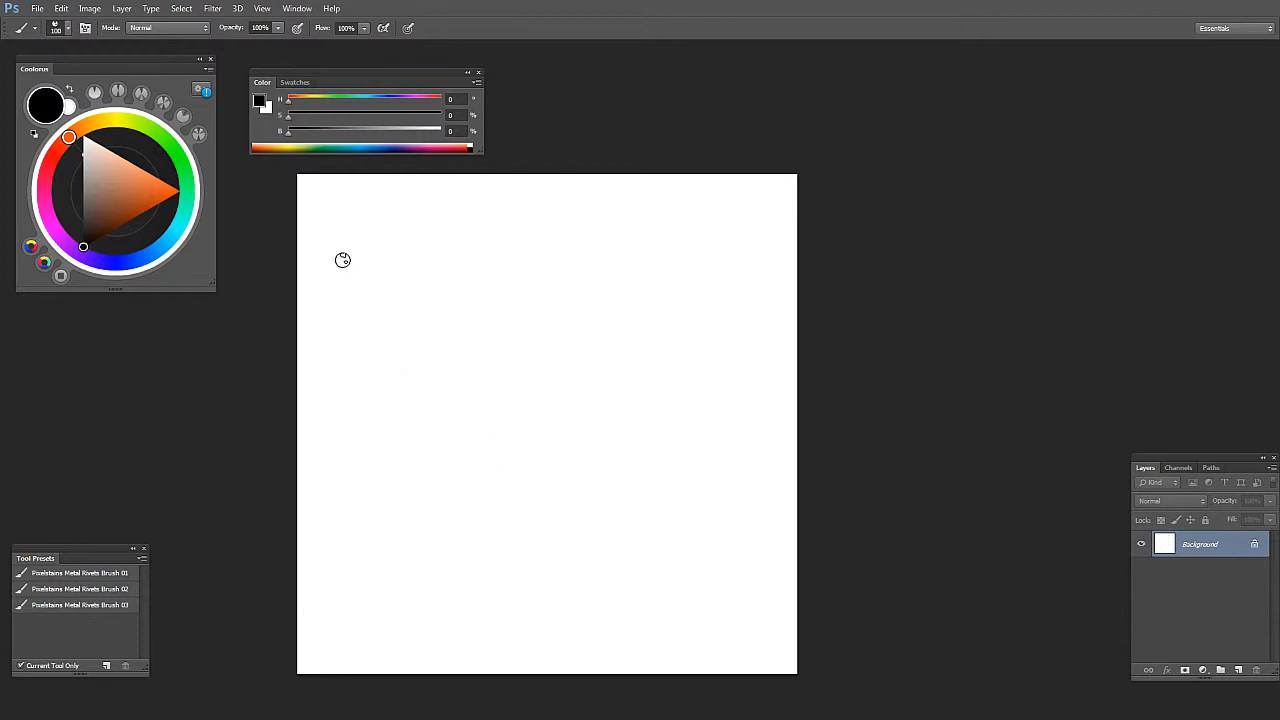
# Step: Fill Layer 1 with cyan, hide it, and select the white Background layer for duplication
pyautogui.moveTo(356, 260); pyautogui.dragTo(386, 558)
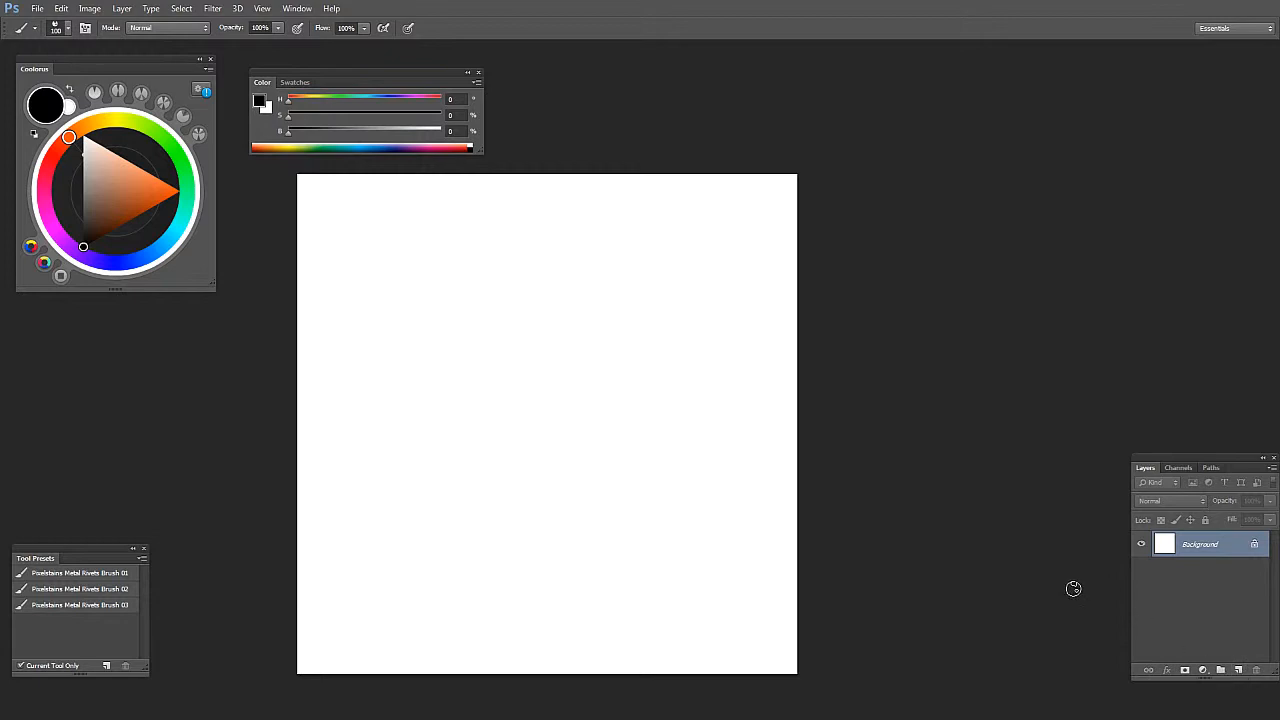
pyautogui.moveTo(518, 446)
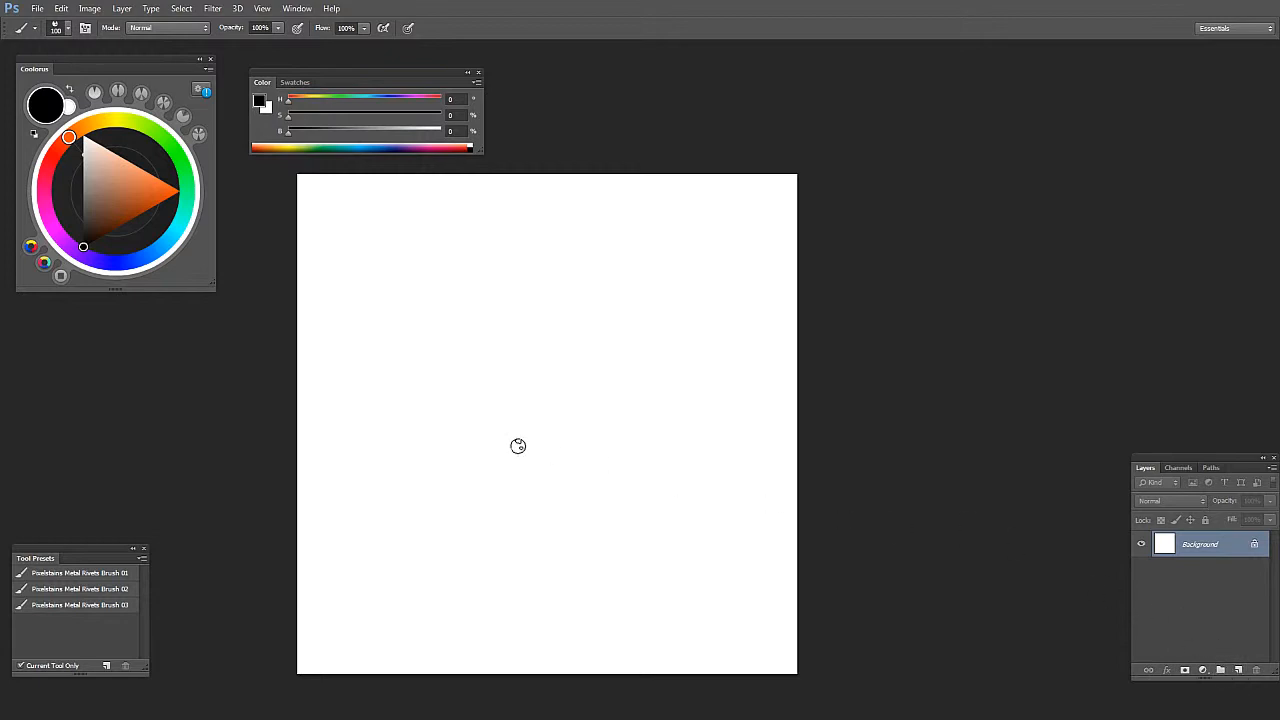
pyautogui.moveTo(534, 420)
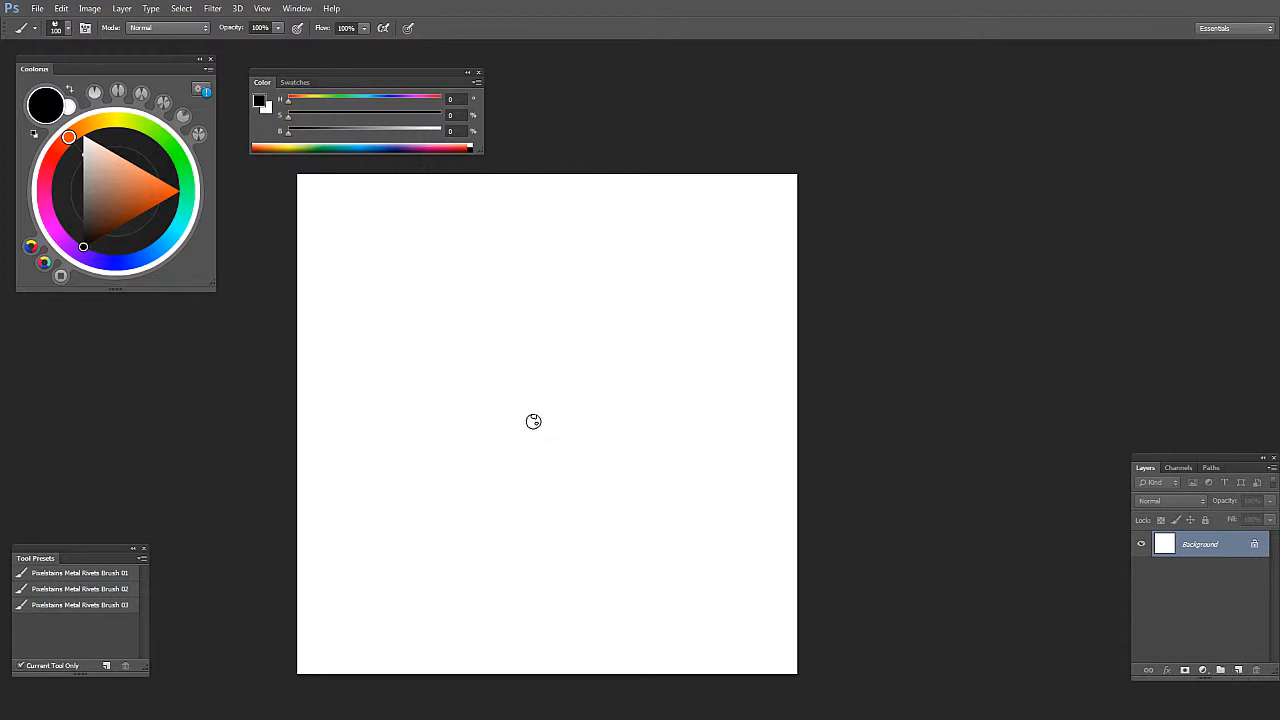
pyautogui.moveTo(536, 446)
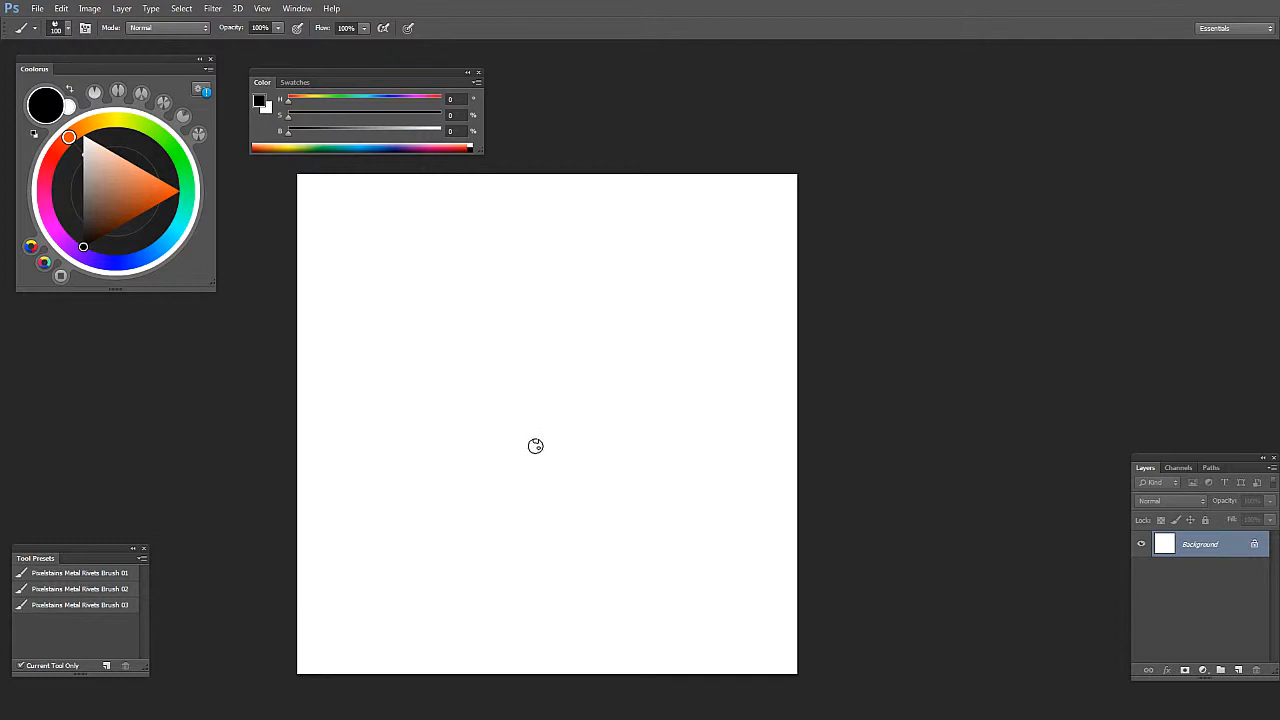
pyautogui.moveTo(970, 578)
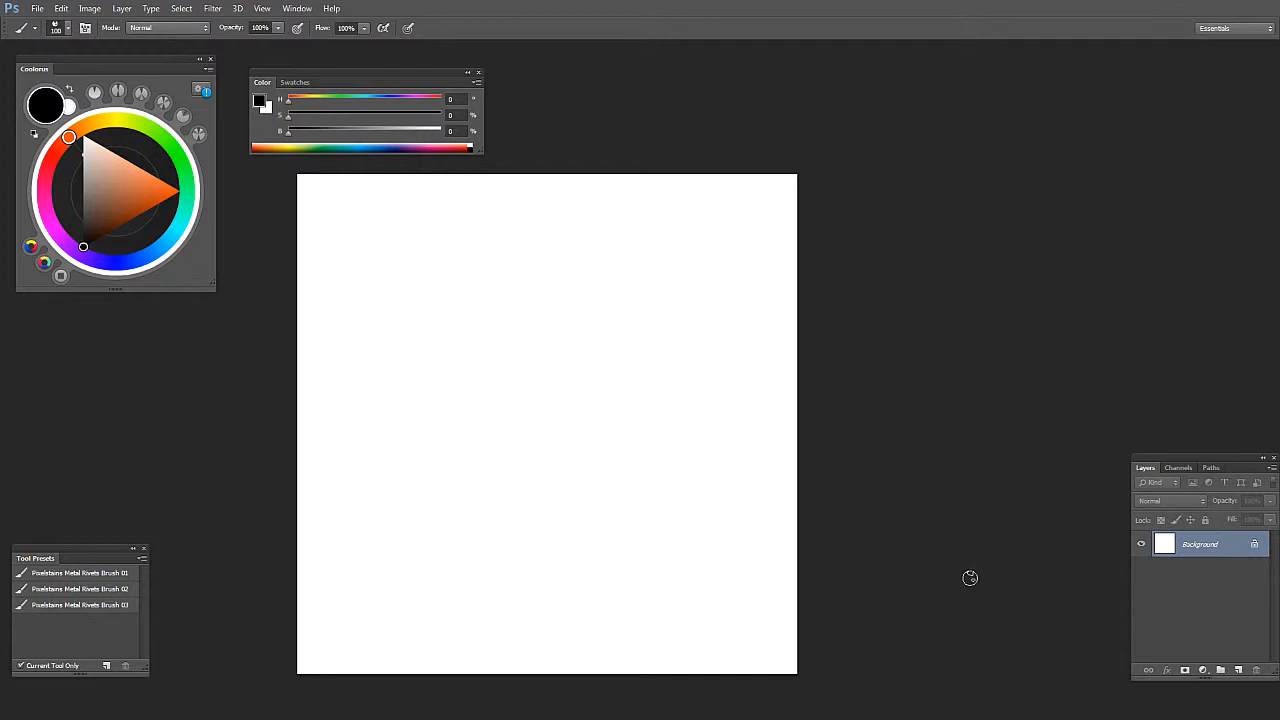
pyautogui.moveTo(824, 570)
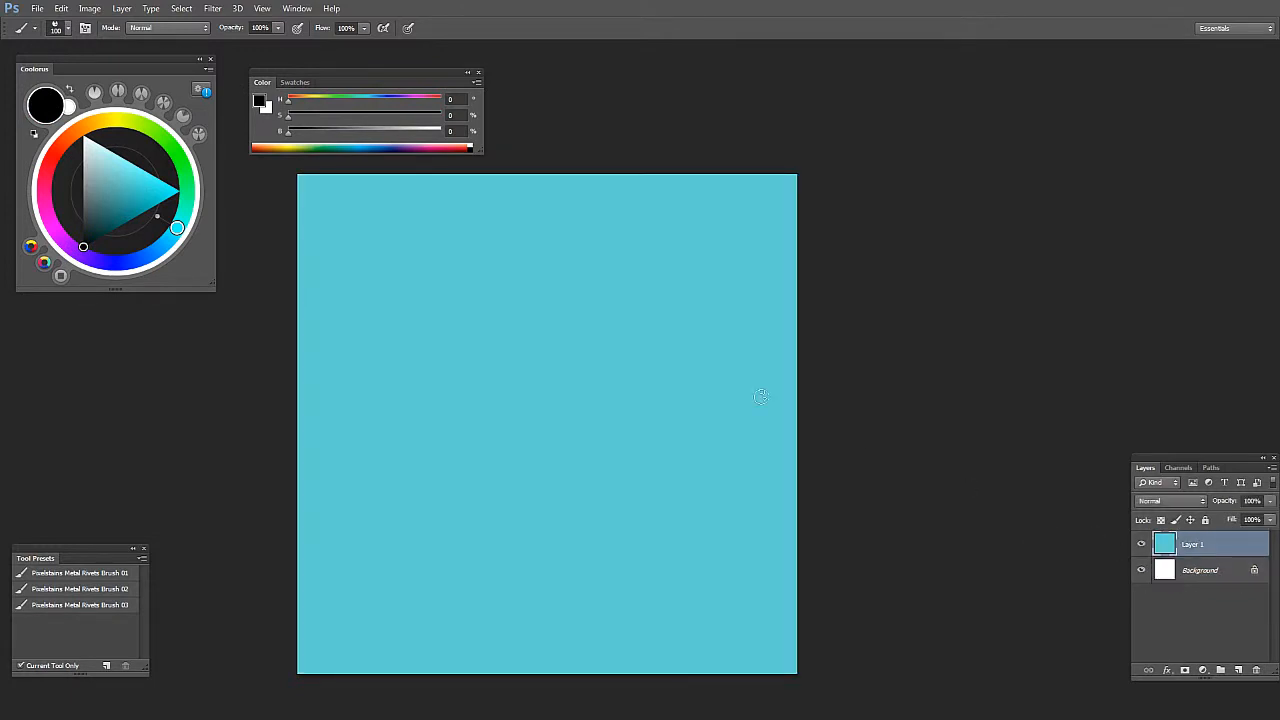
pyautogui.moveTo(328, 244)
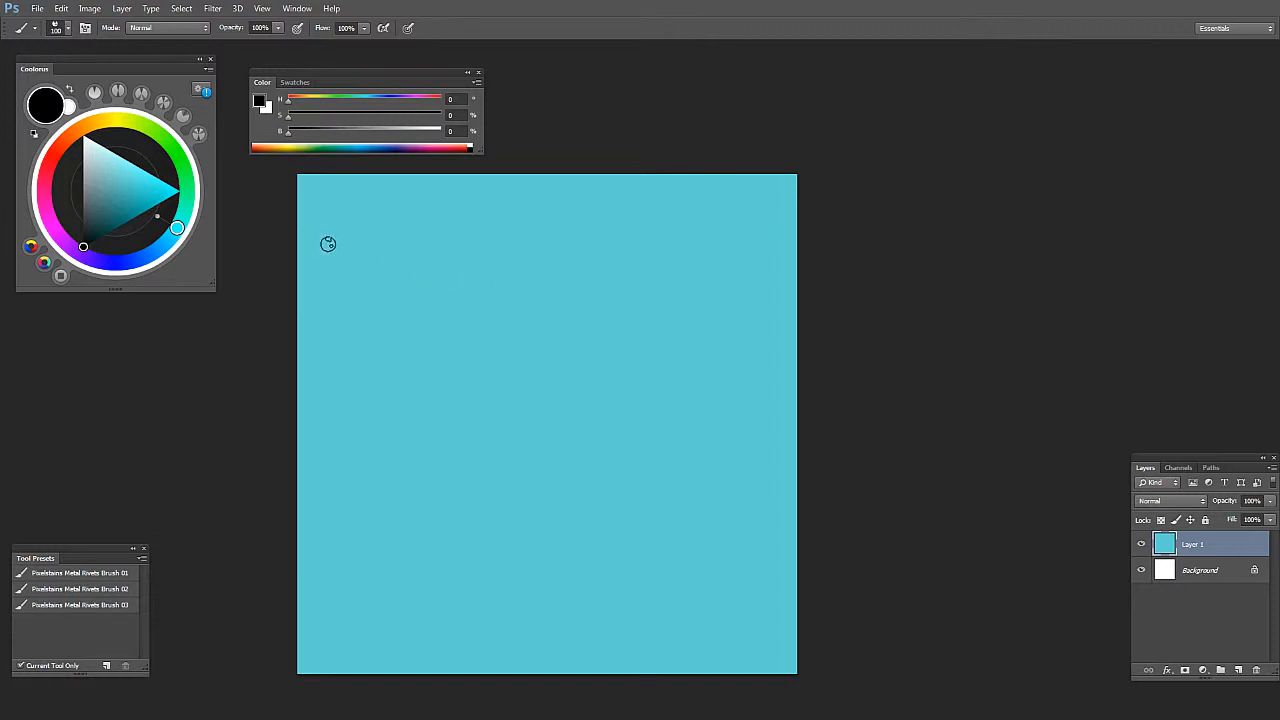
pyautogui.moveTo(338, 238); pyautogui.dragTo(676, 234)
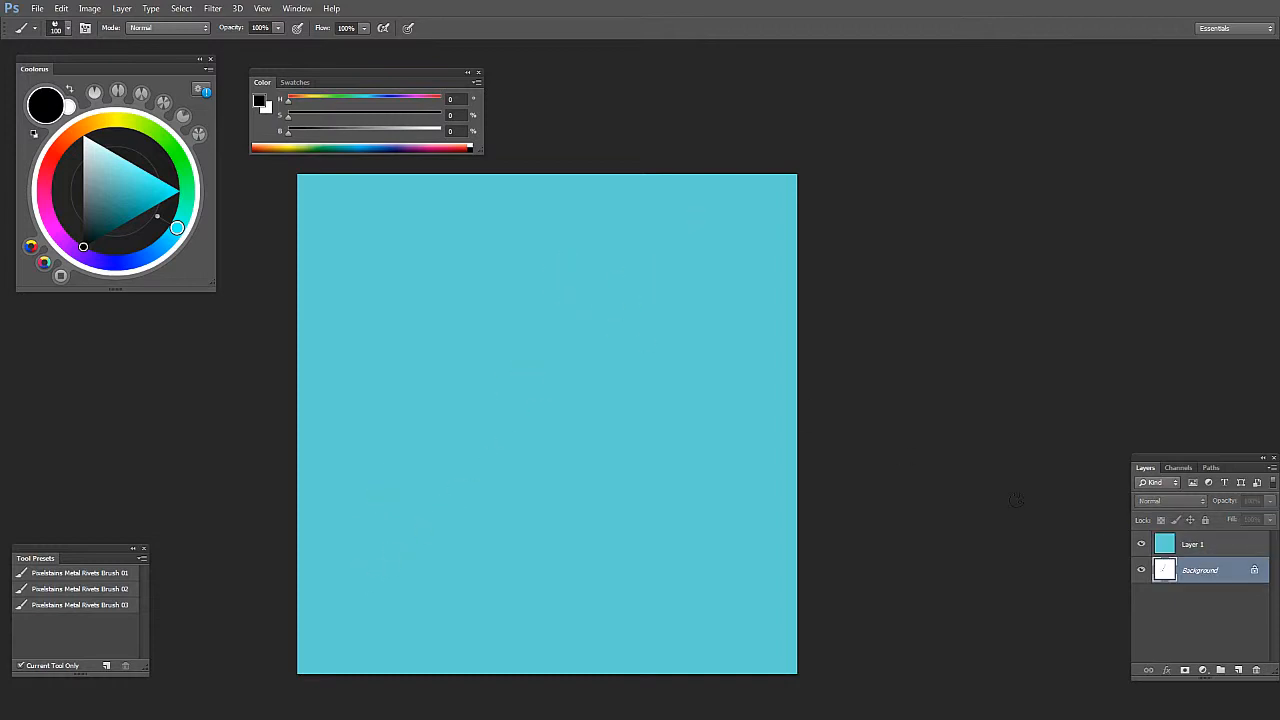
pyautogui.click(1190, 544)
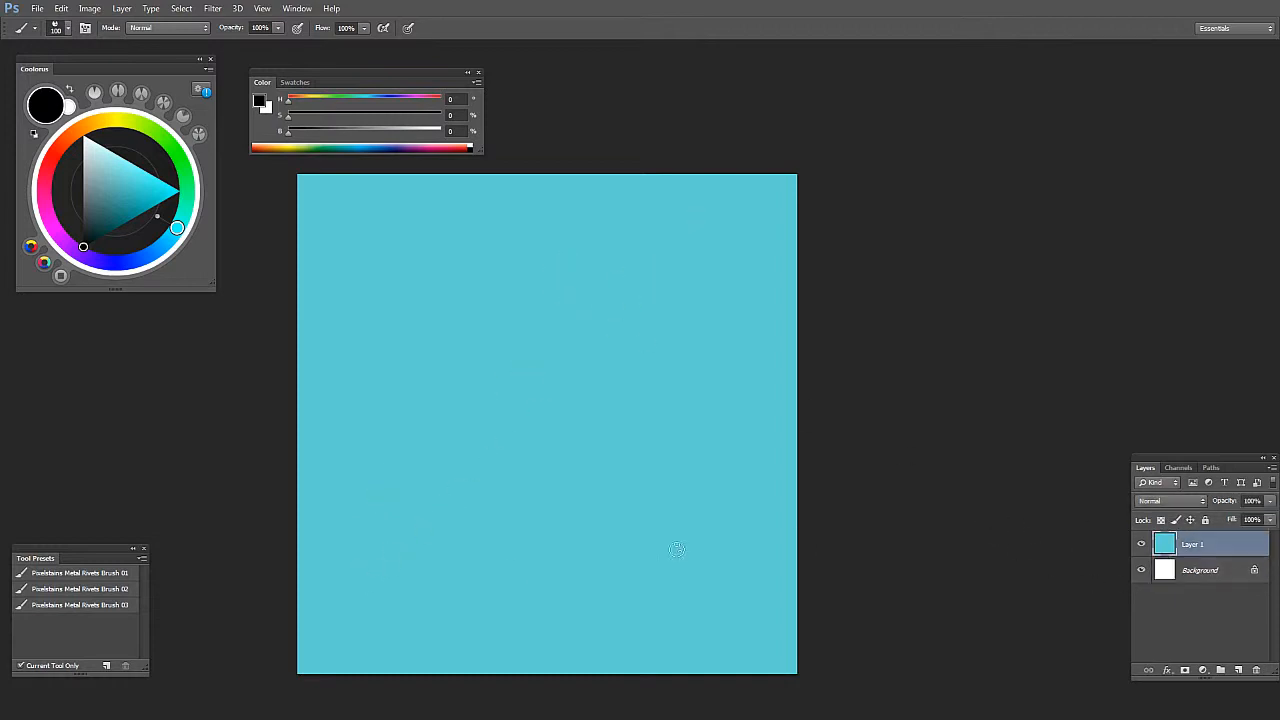
pyautogui.click(1200, 570)
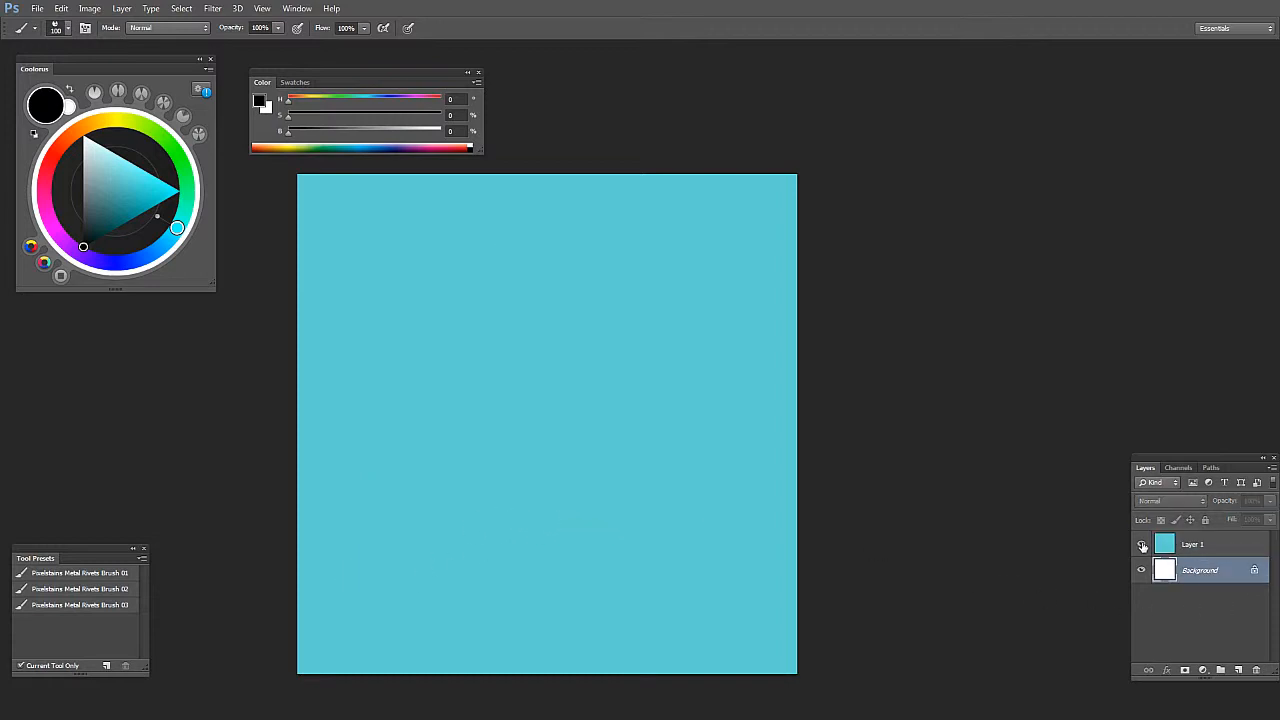
pyautogui.click(1140, 544)
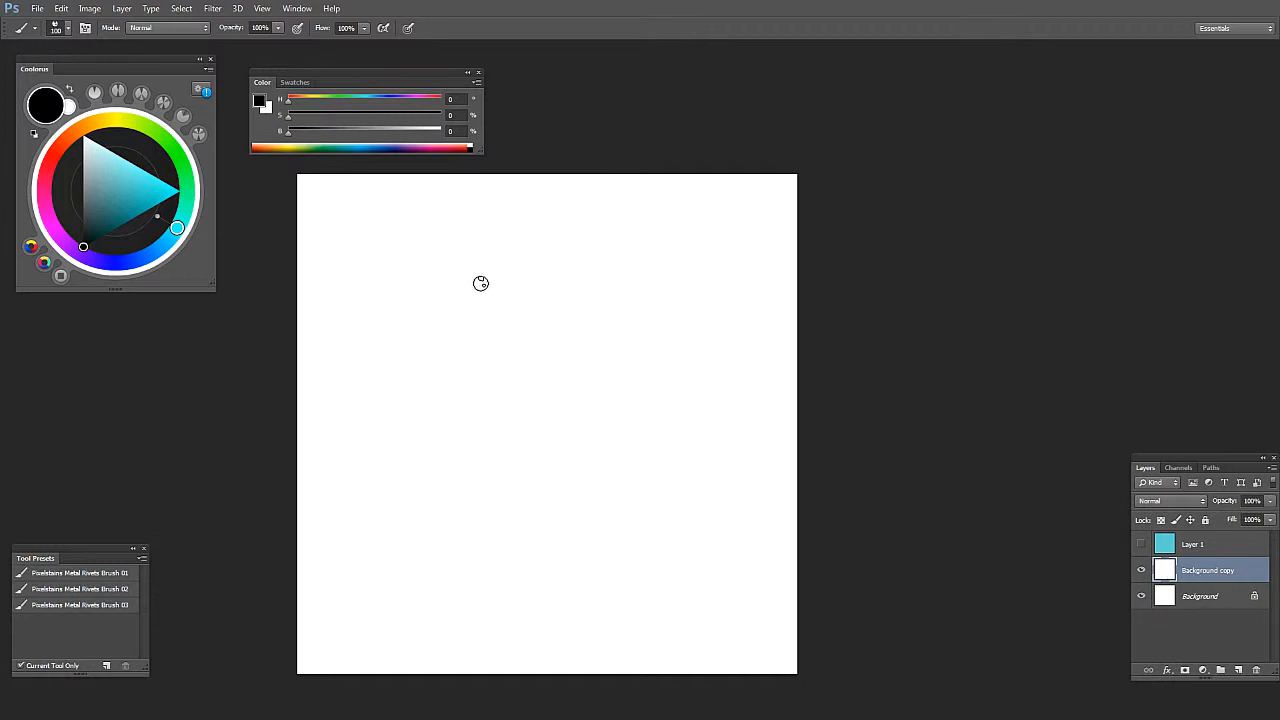
# Step: Stamp Metal Rivets brush marks in a 9×6 grid on a new layer above the background
pyautogui.moveTo(332, 232); pyautogui.dragTo(720, 232)
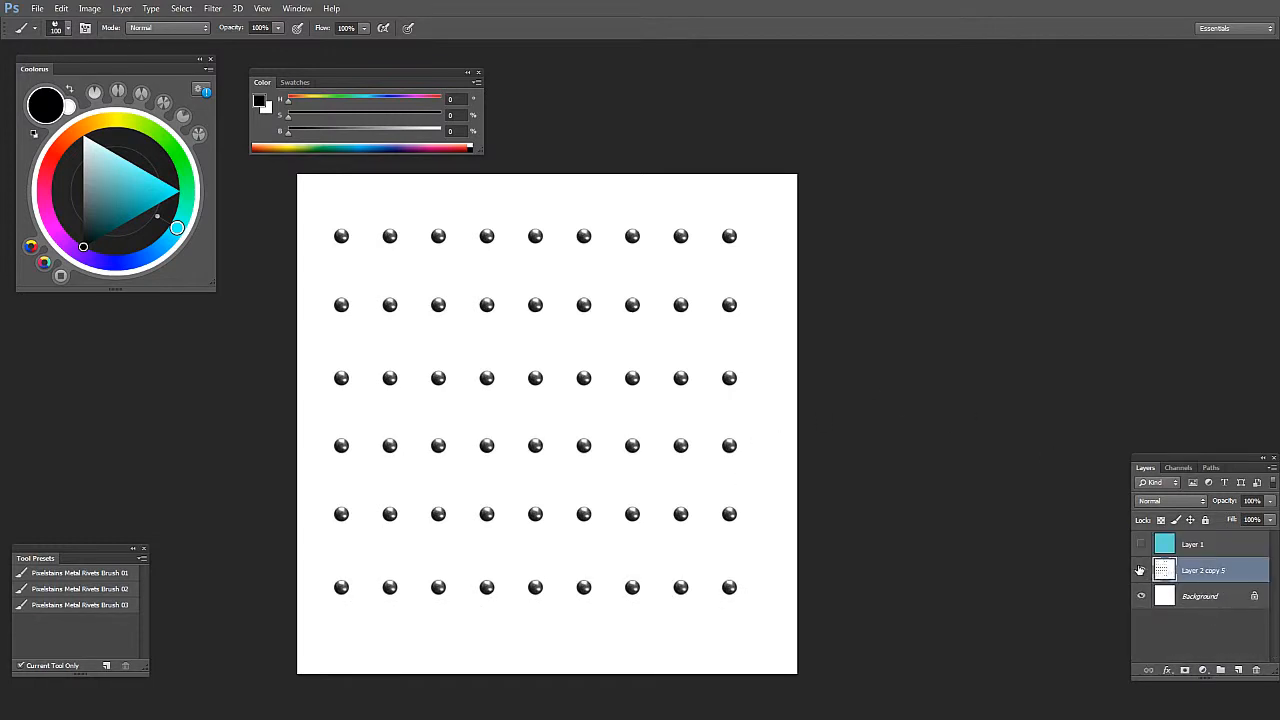
pyautogui.click(1140, 570)
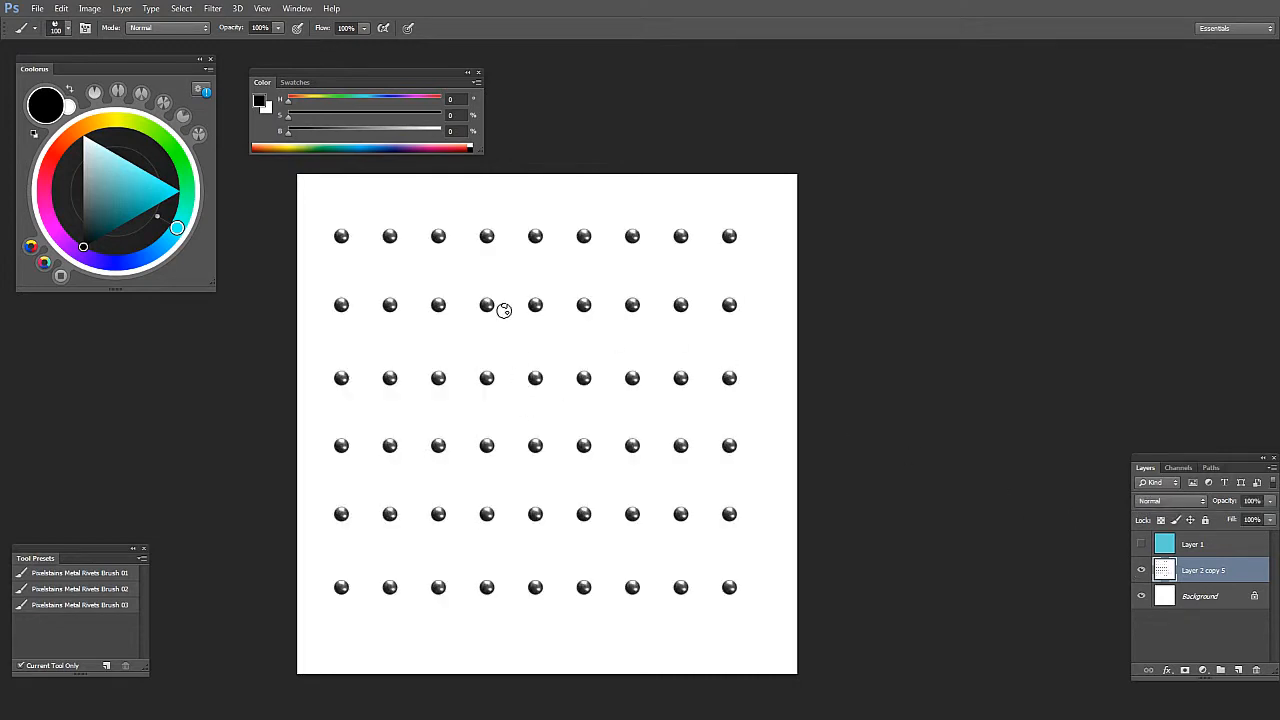
pyautogui.moveTo(386, 334)
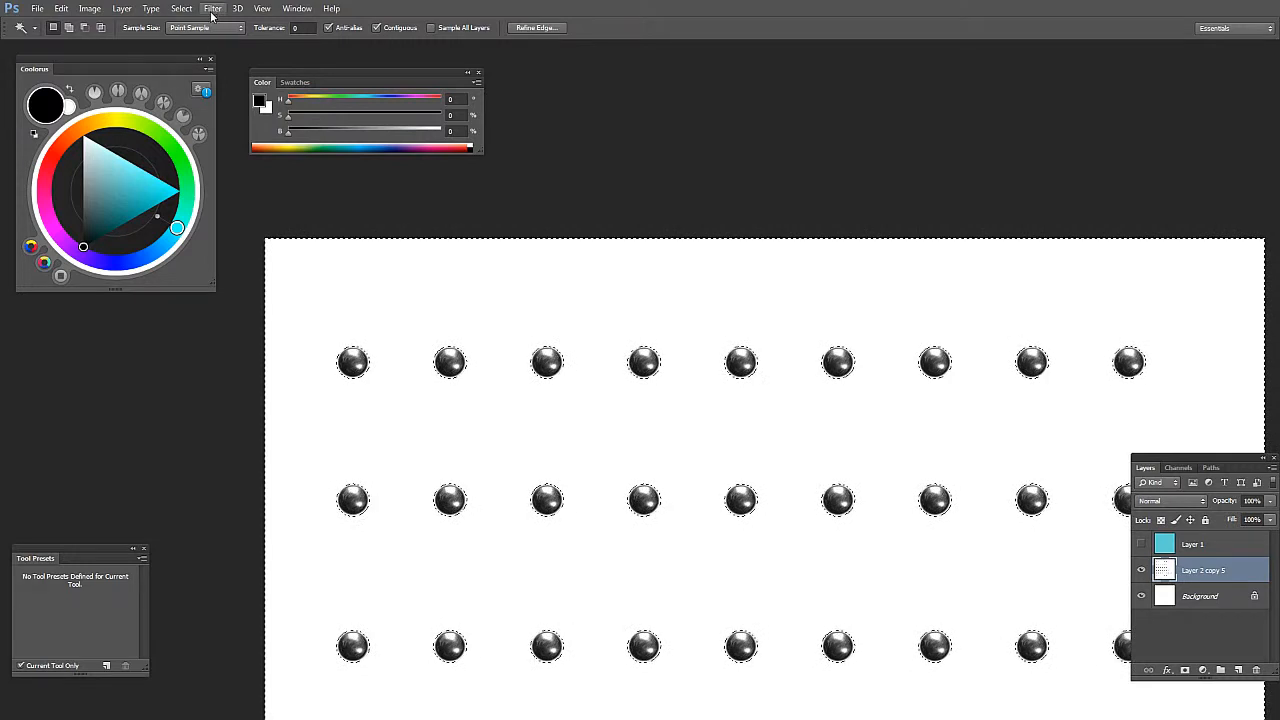
pyautogui.moveTo(180, 8)
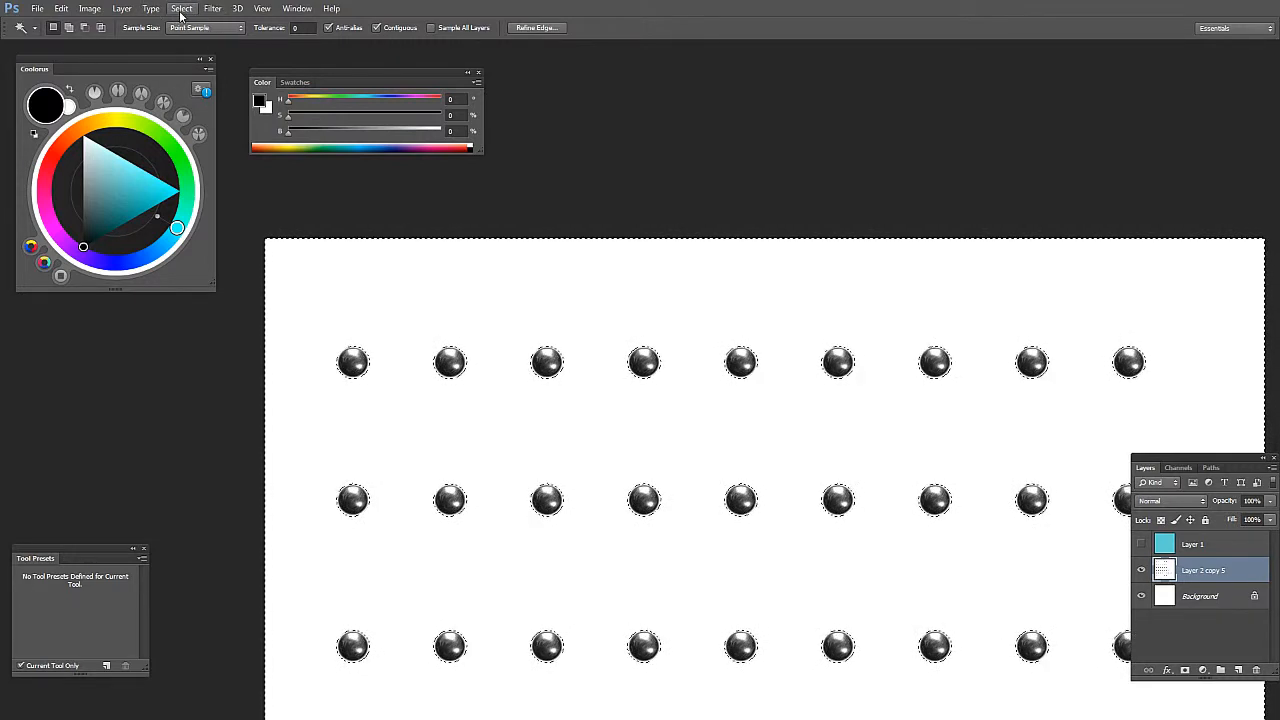
# Step: Expand the Magic Wand selection around the rivets via Select > Modify > Expand and confirm
pyautogui.click(180, 8)
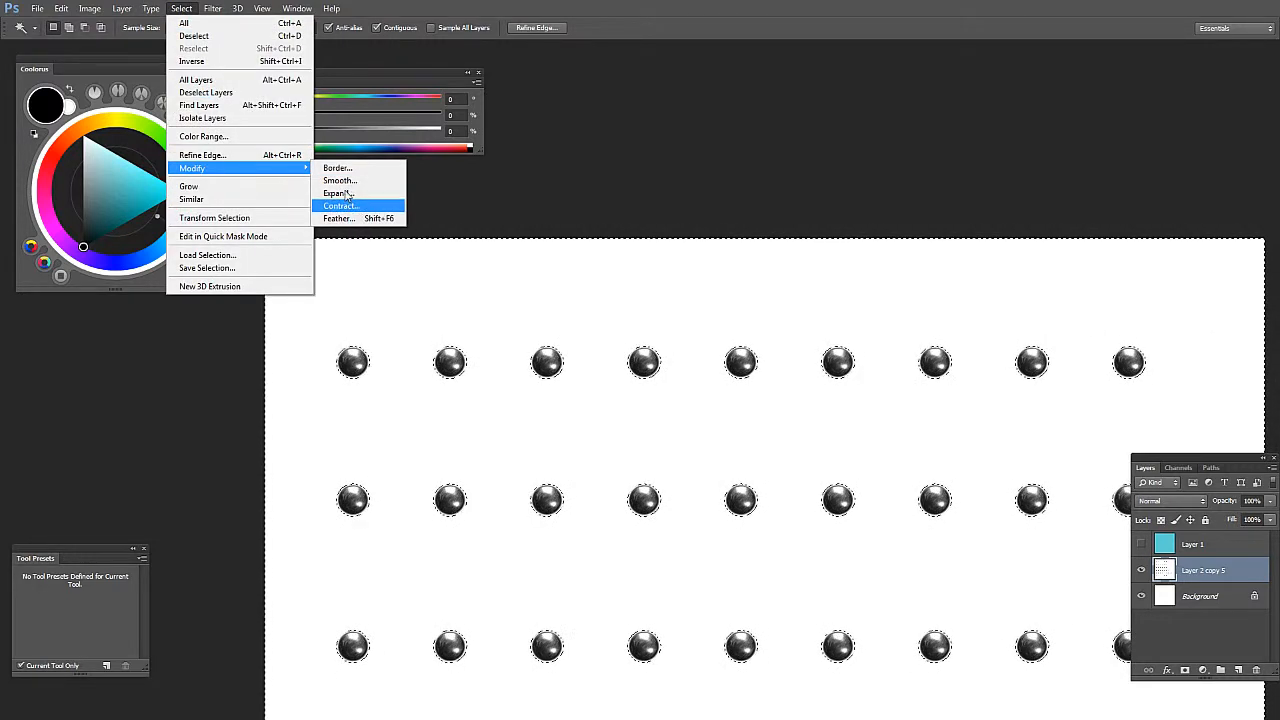
pyautogui.moveTo(338, 192)
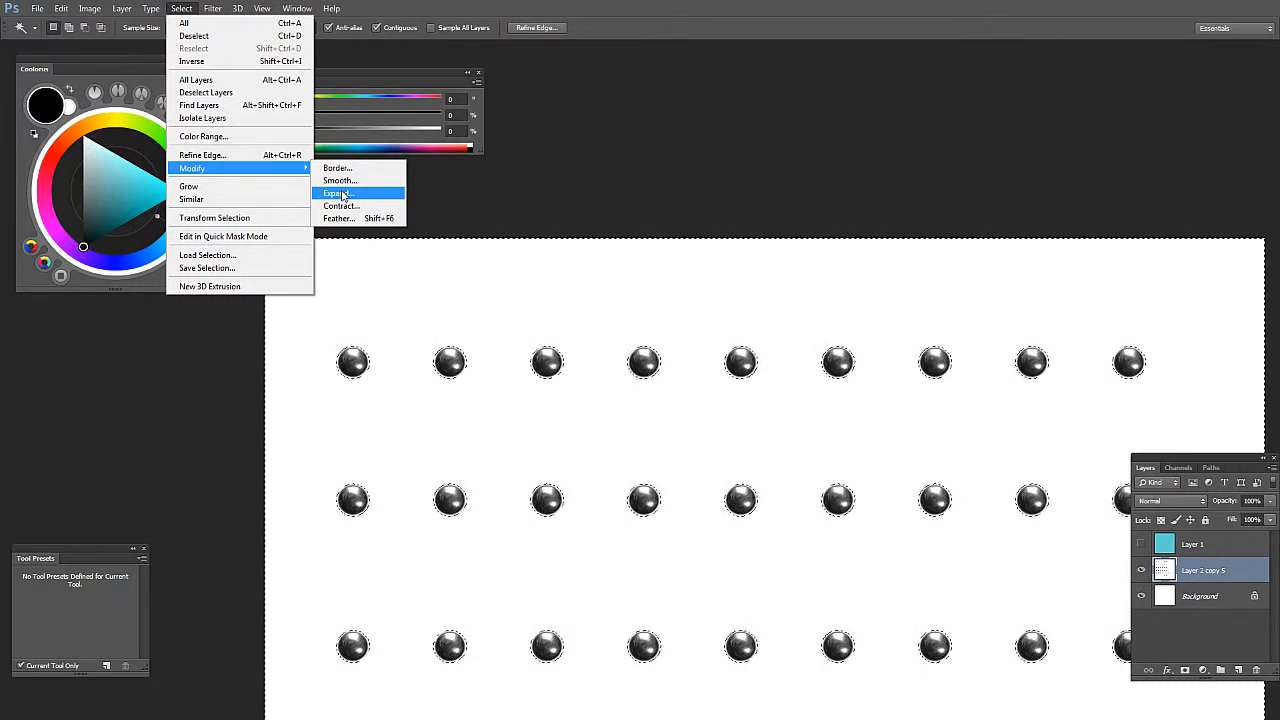
pyautogui.click(338, 192)
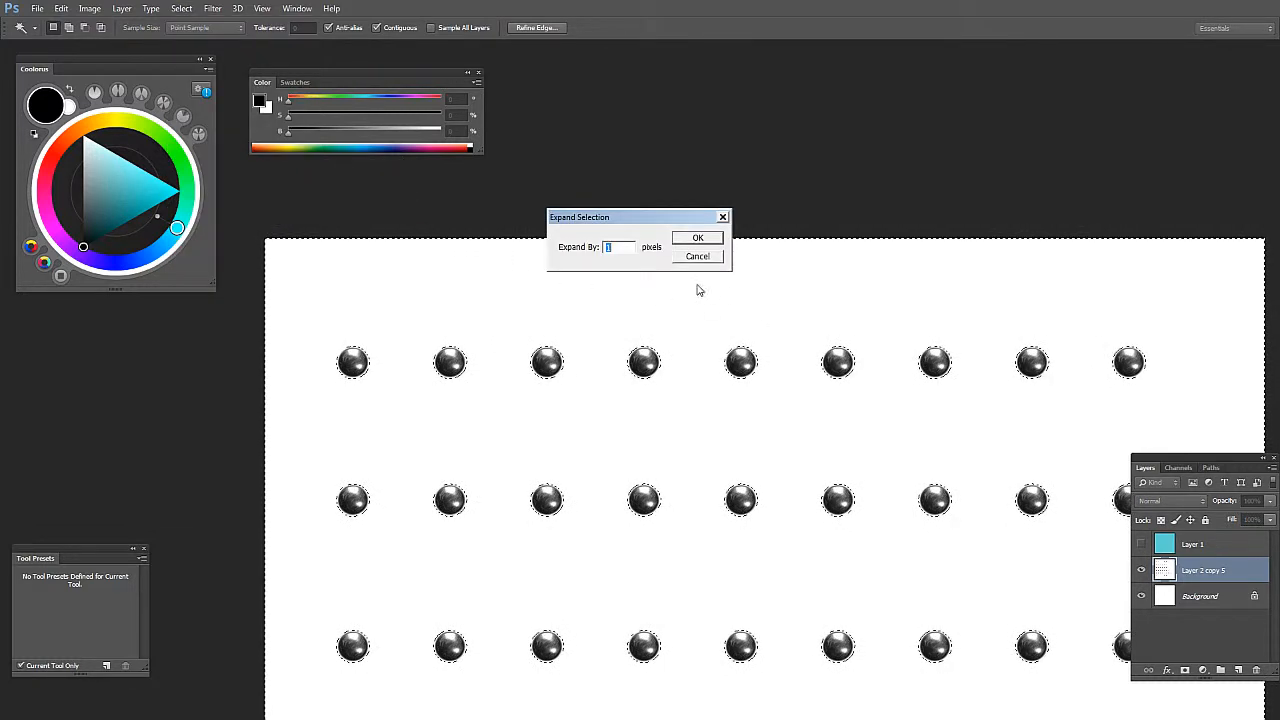
pyautogui.click(696, 238)
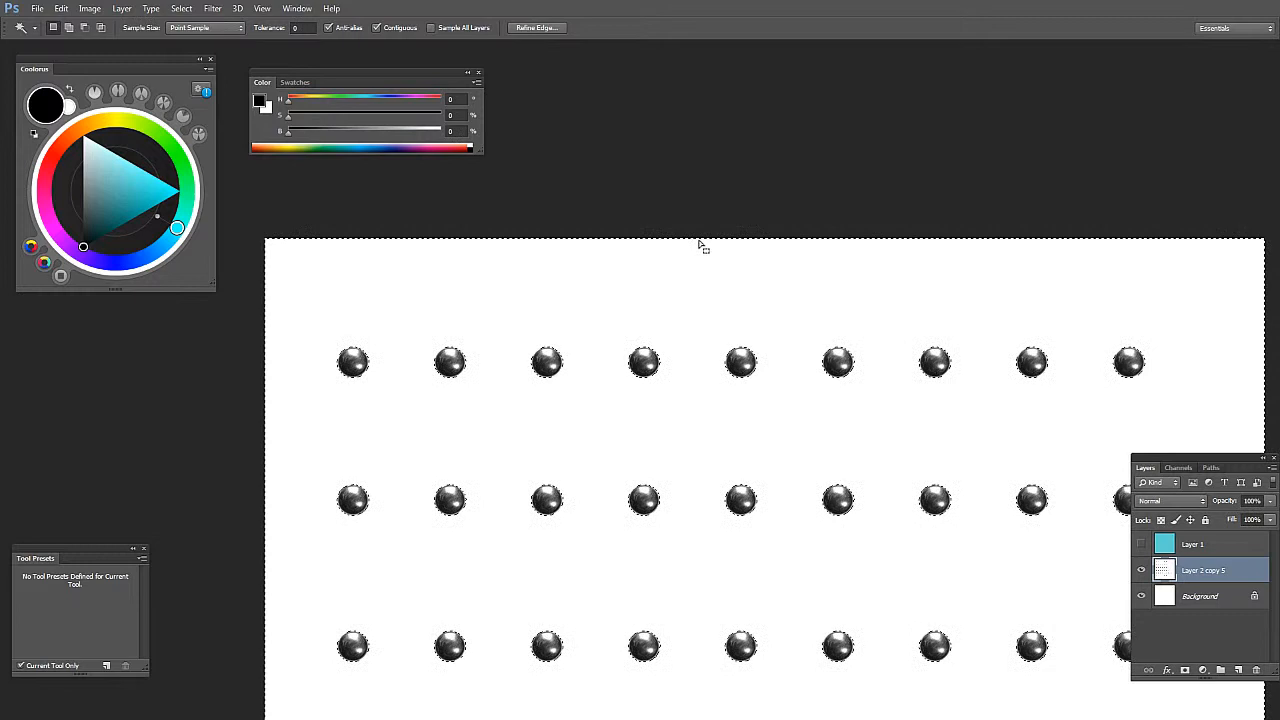
pyautogui.click(212, 8)
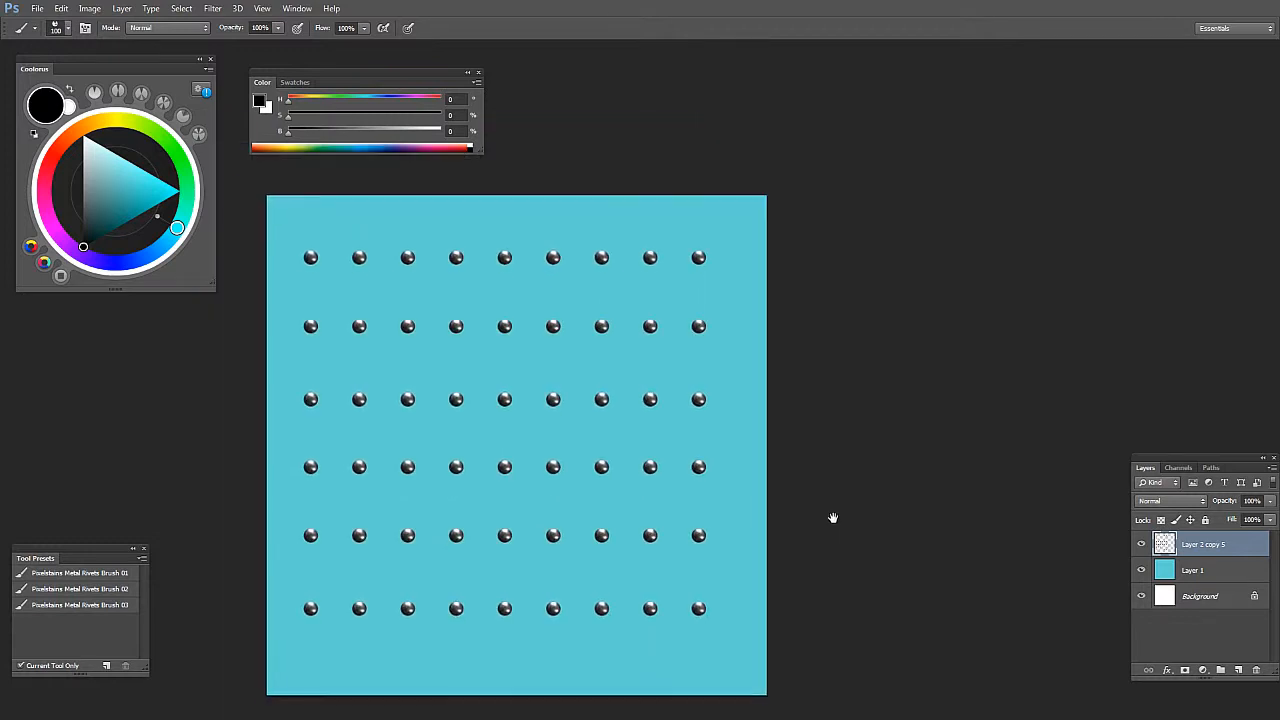
pyautogui.moveTo(1084, 520)
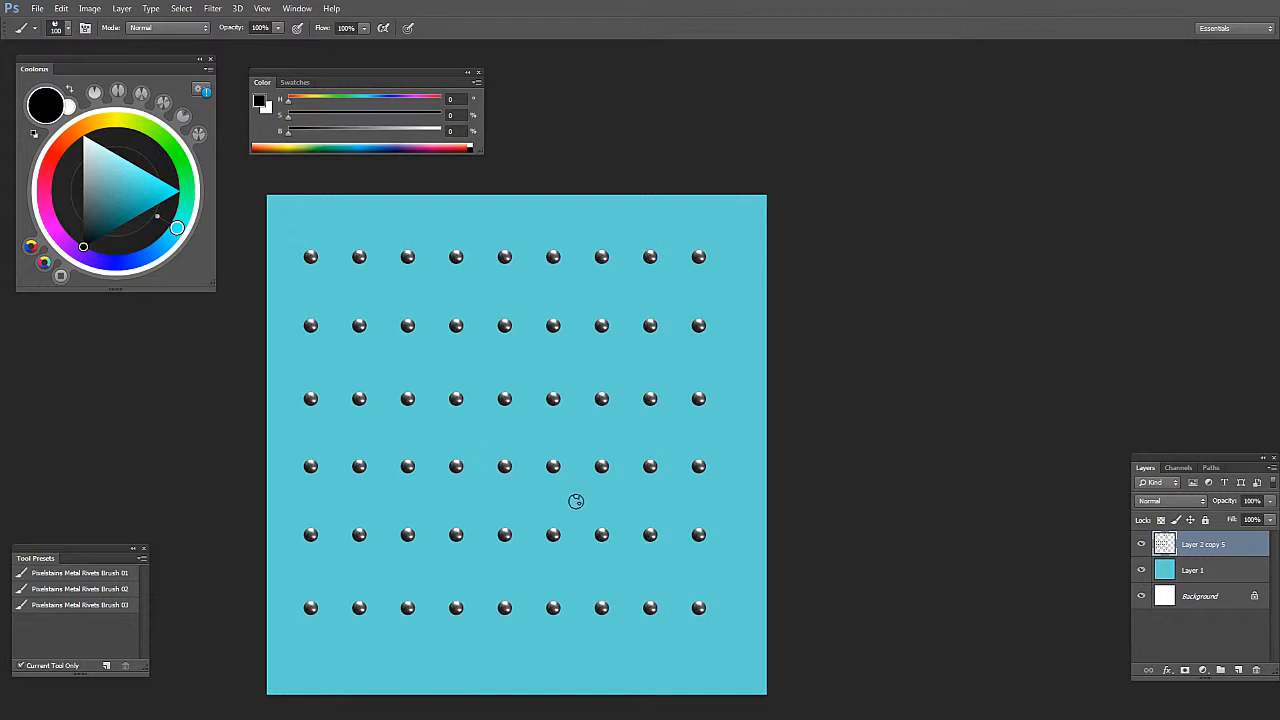
pyautogui.moveTo(582, 508)
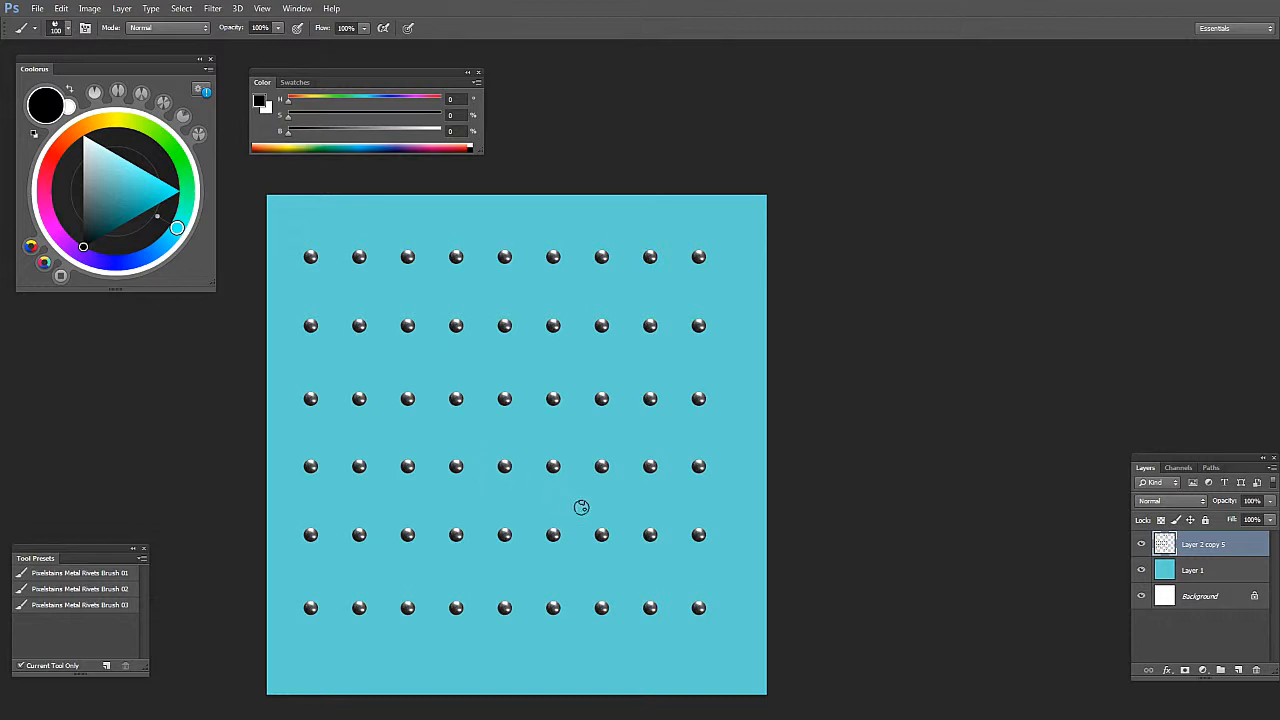
pyautogui.moveTo(616, 524)
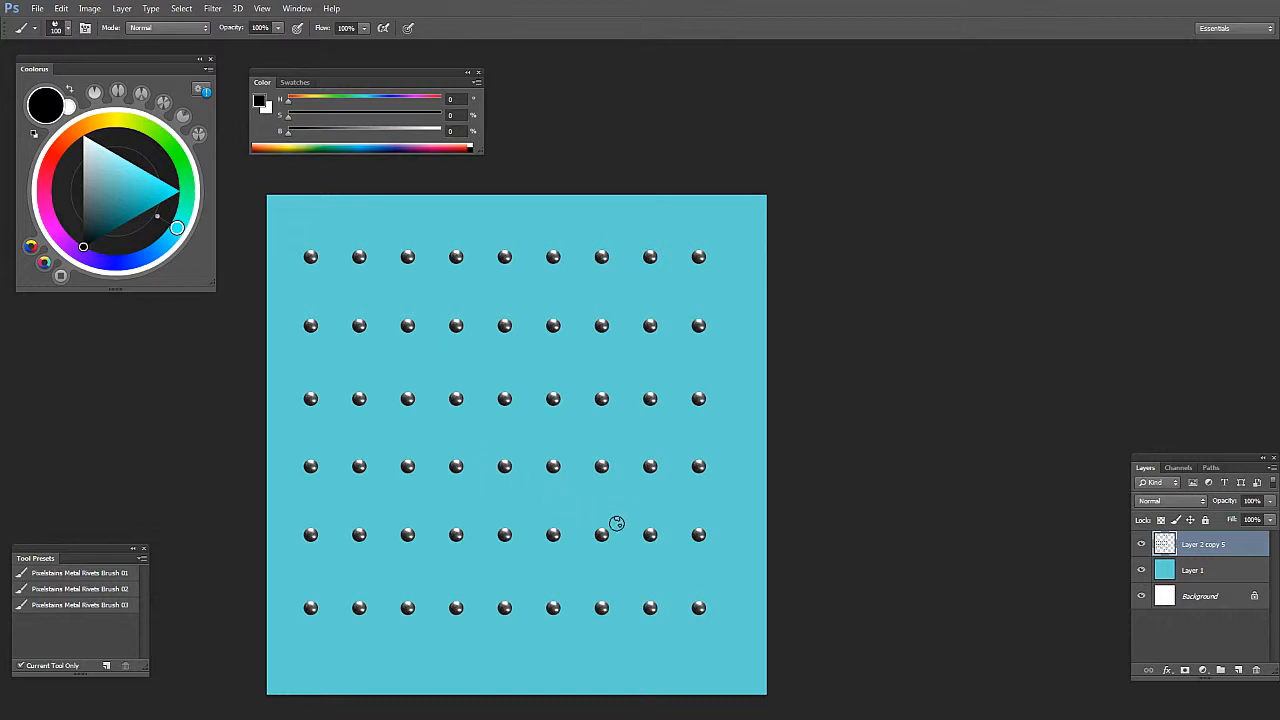
pyautogui.moveTo(620, 548)
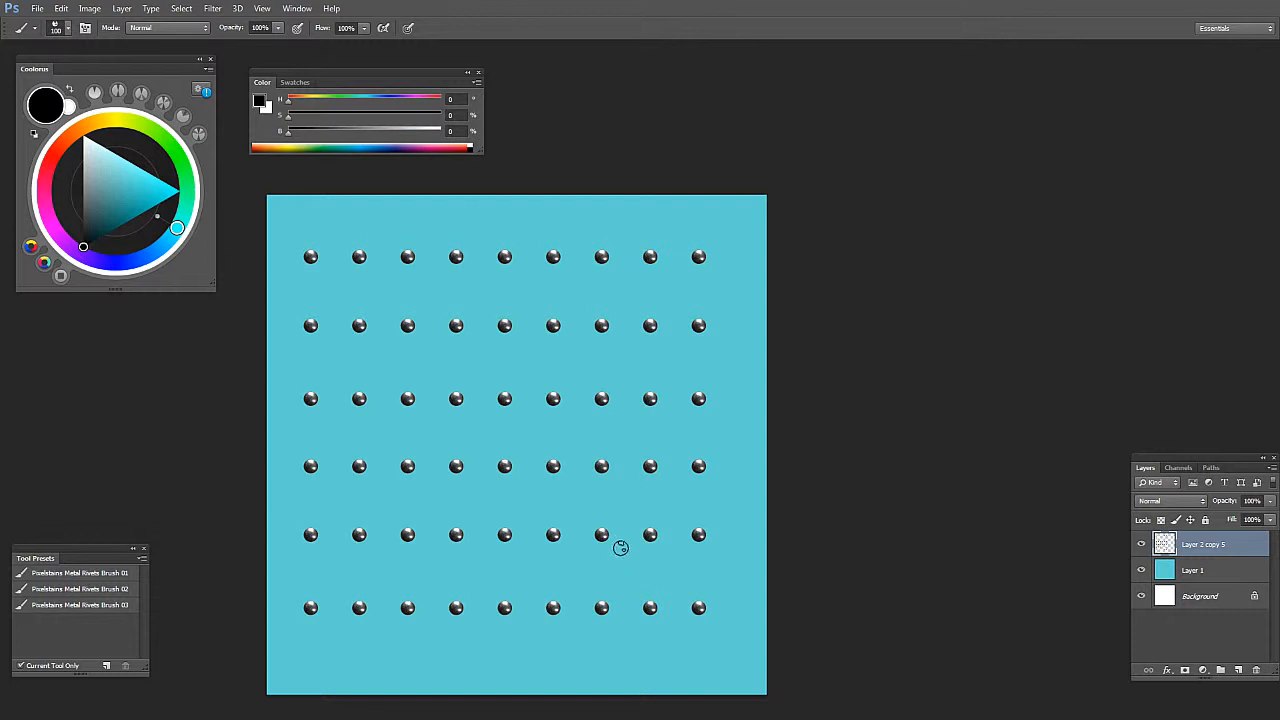
pyautogui.moveTo(624, 550)
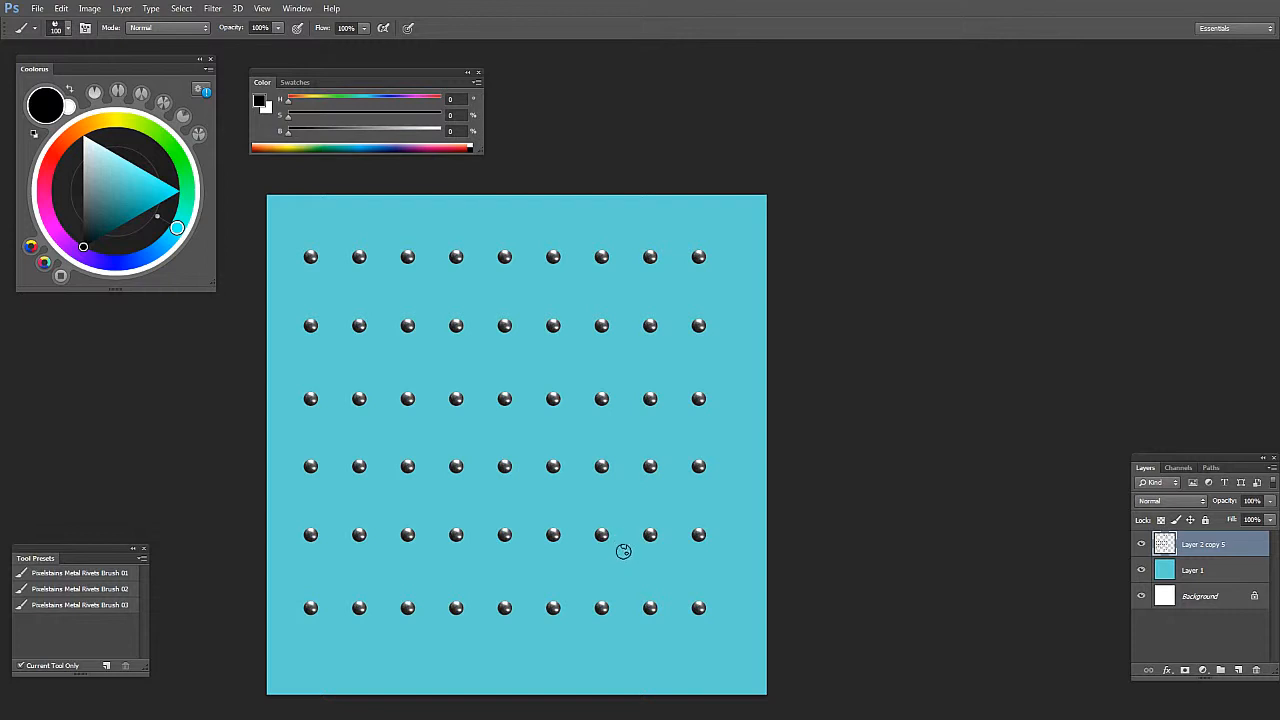
pyautogui.moveTo(622, 556)
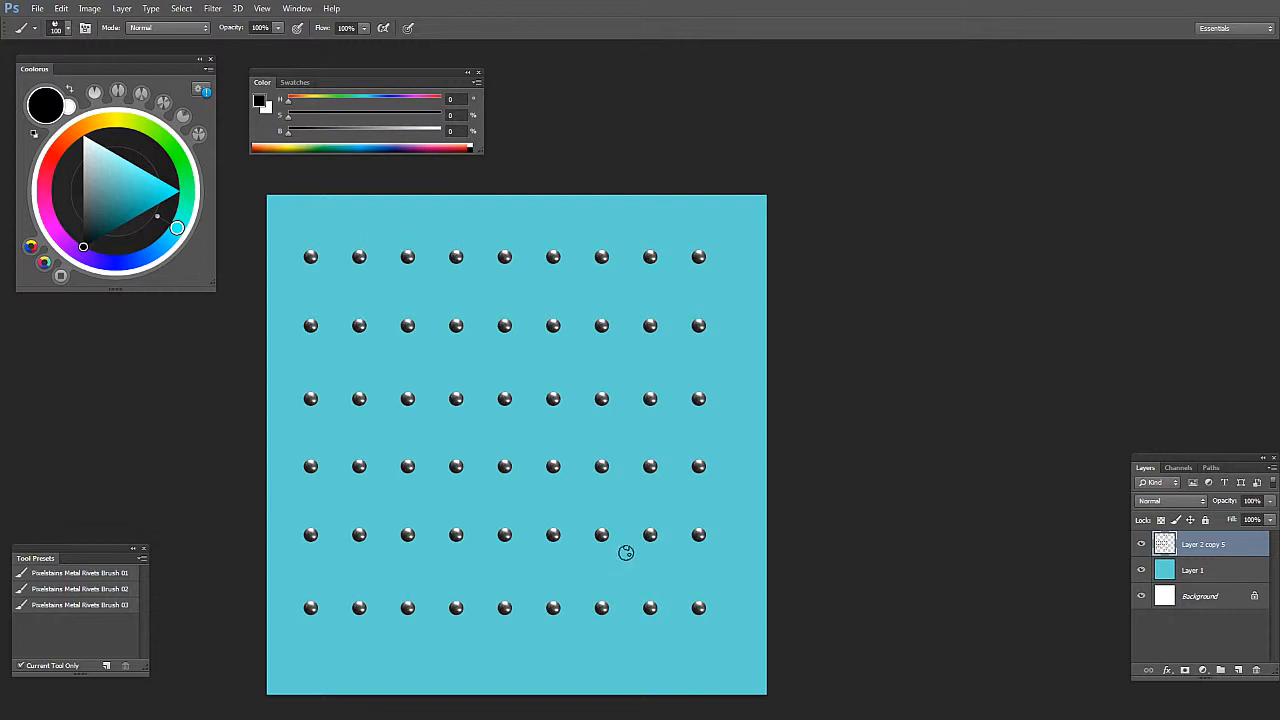
pyautogui.moveTo(626, 556)
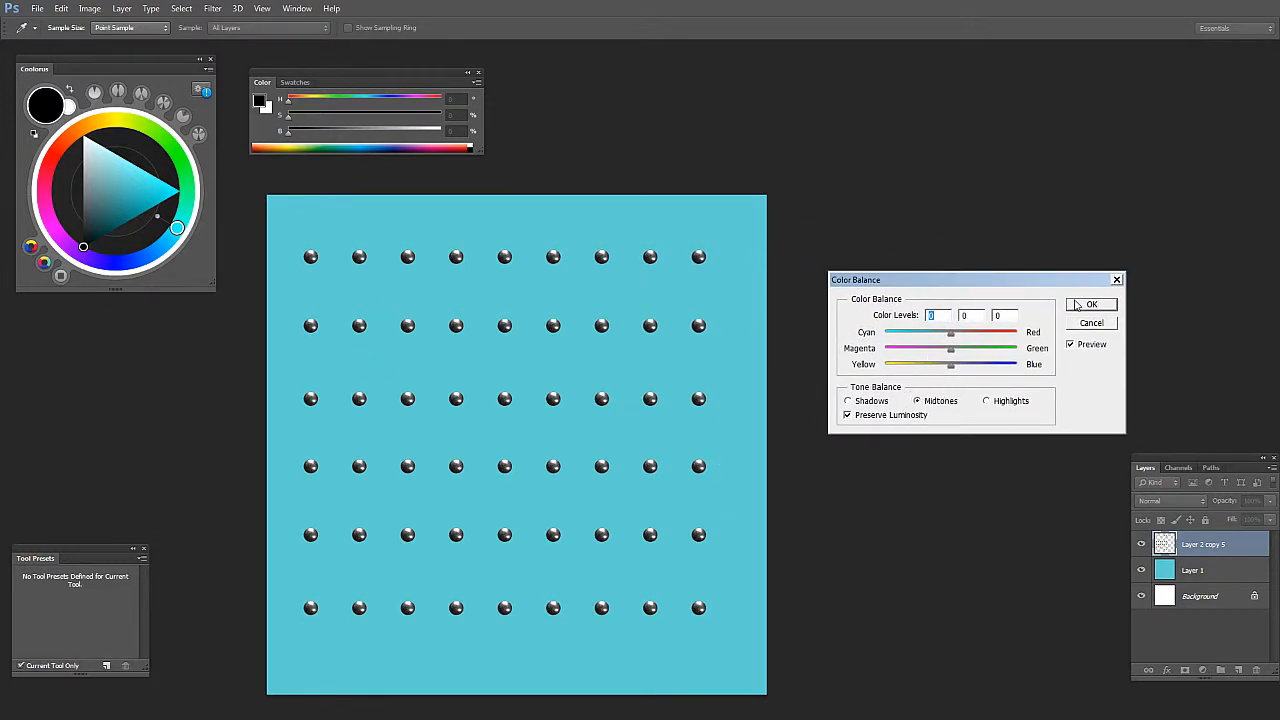
pyautogui.moveTo(848, 288)
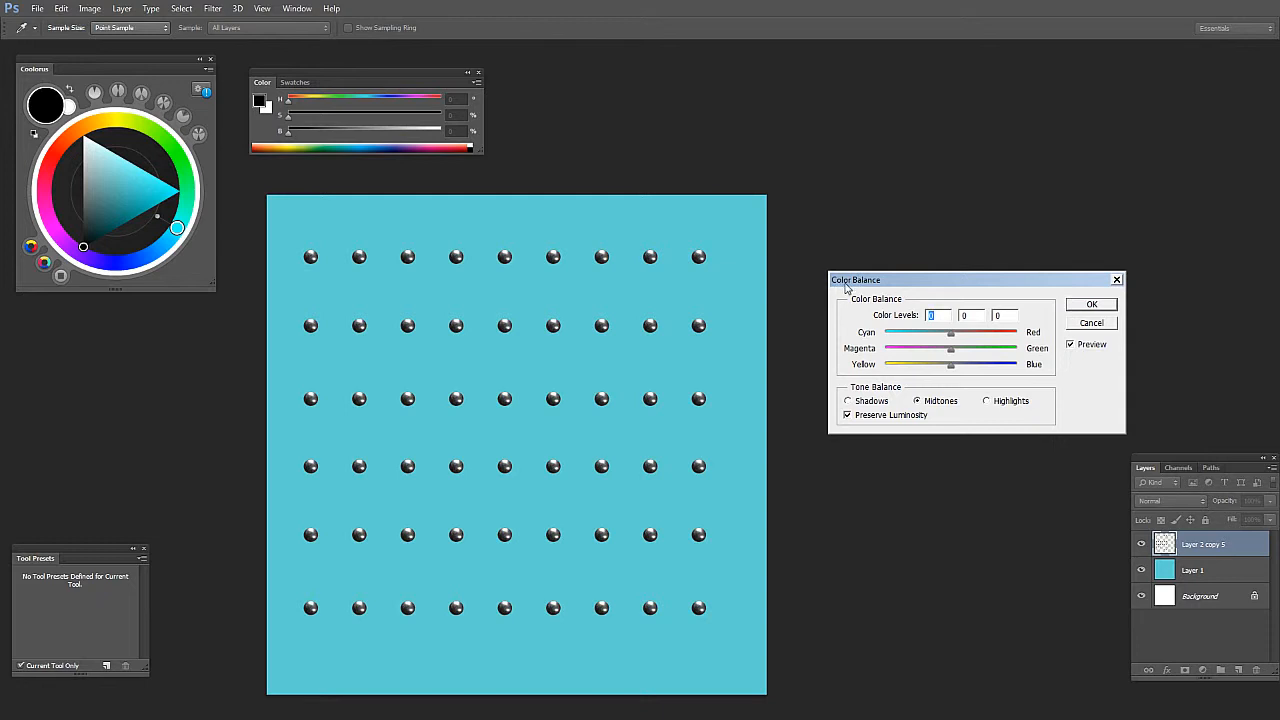
# Step: Colour-balance the rivets' highlights to Cyan -37 and Blue +33, then target the background layer
pyautogui.moveTo(856, 280); pyautogui.dragTo(822, 276)
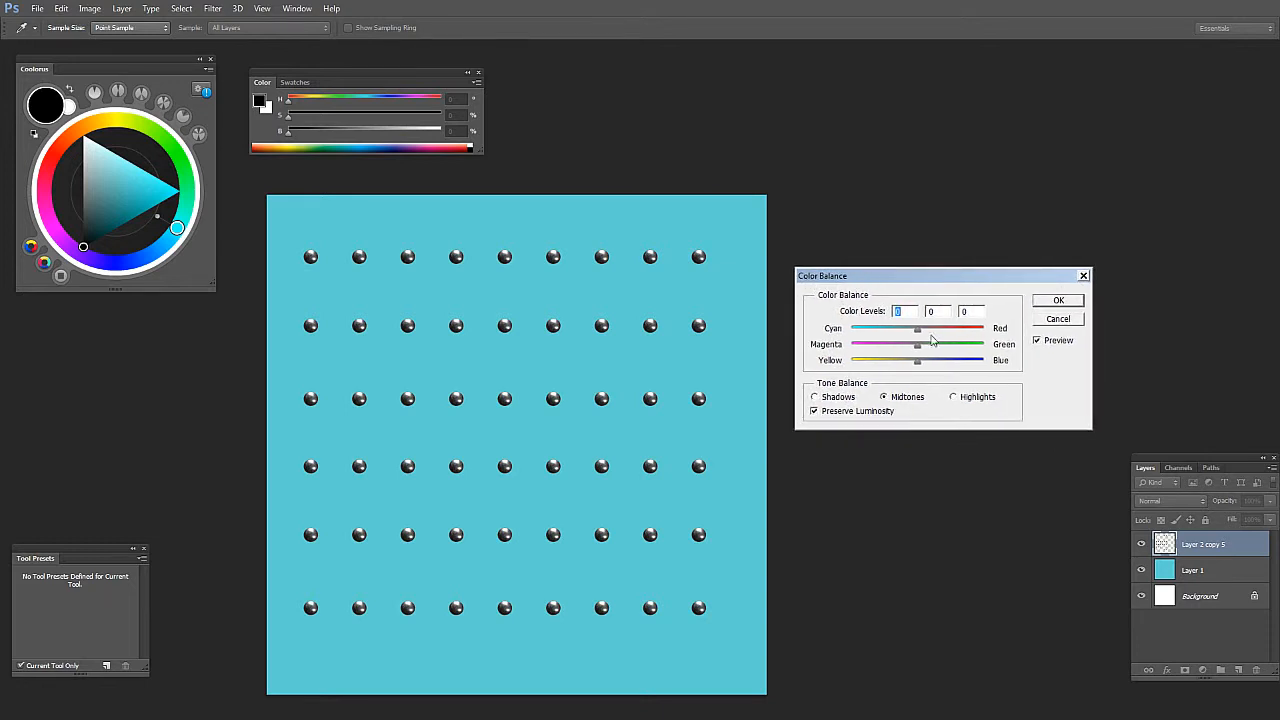
pyautogui.click(952, 396)
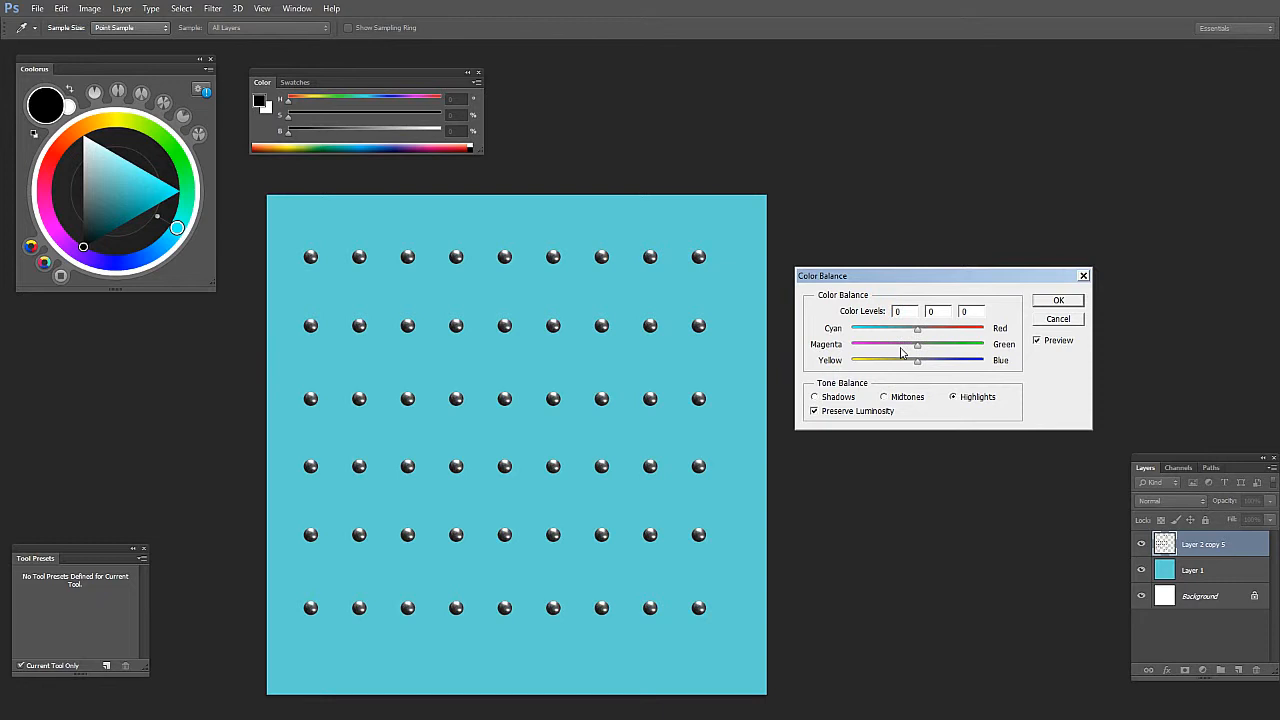
pyautogui.moveTo(918, 328); pyautogui.dragTo(880, 328)
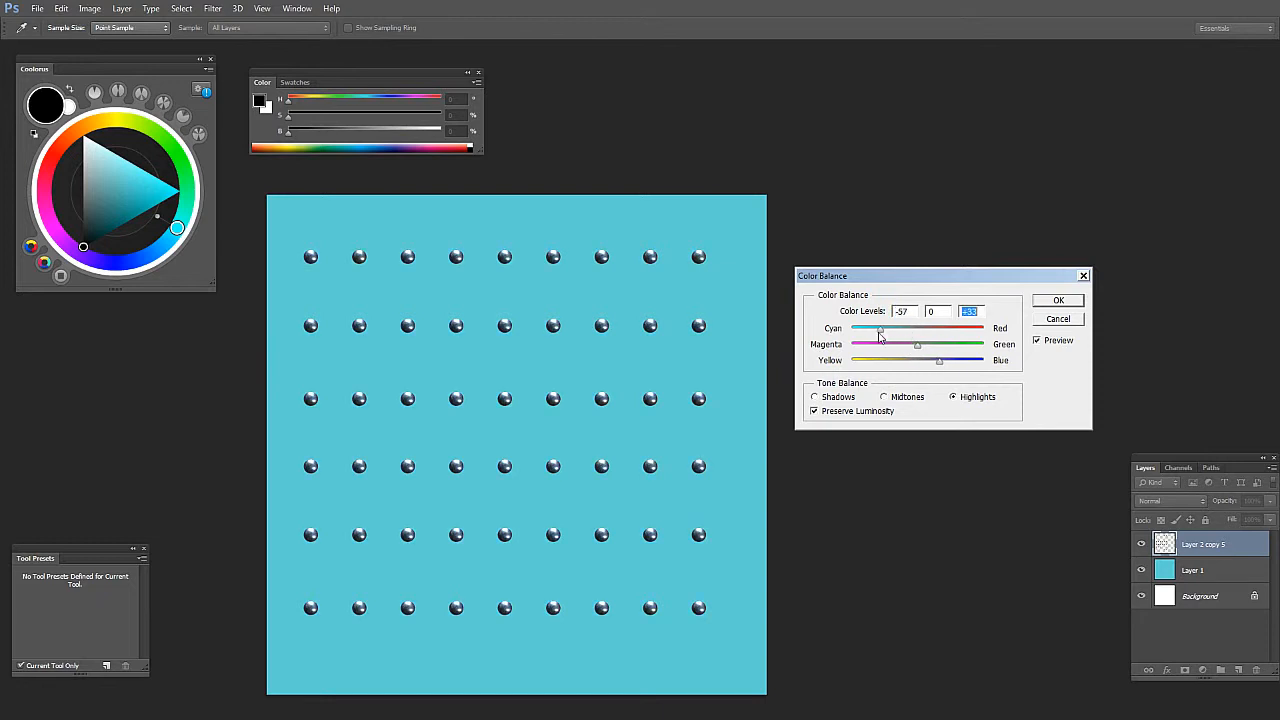
pyautogui.moveTo(880, 330); pyautogui.dragTo(852, 330)
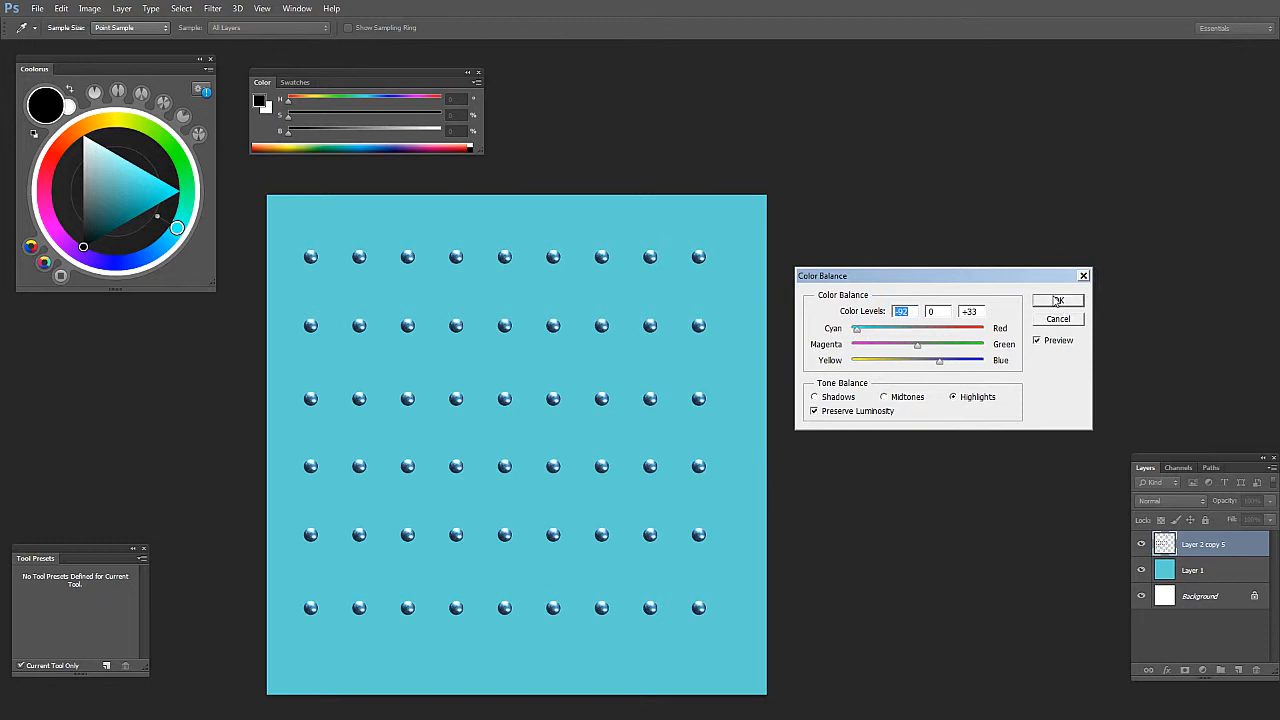
pyautogui.click(1058, 300)
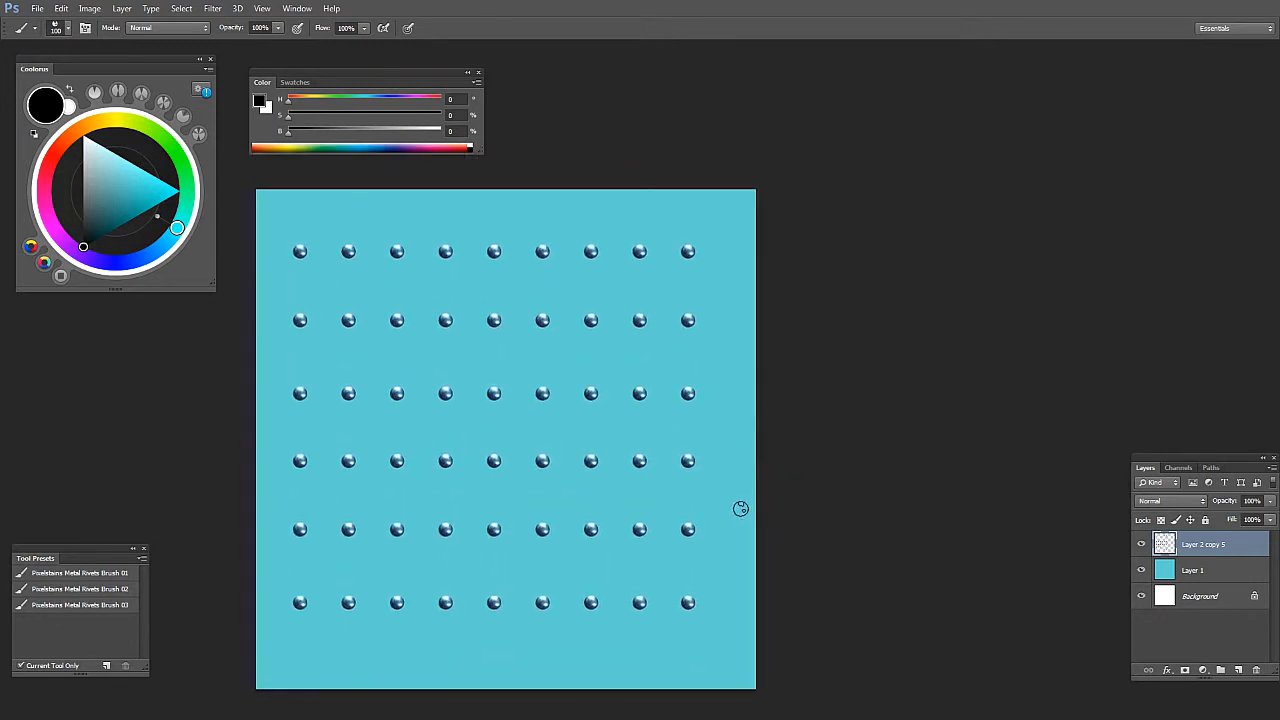
pyautogui.moveTo(656, 438)
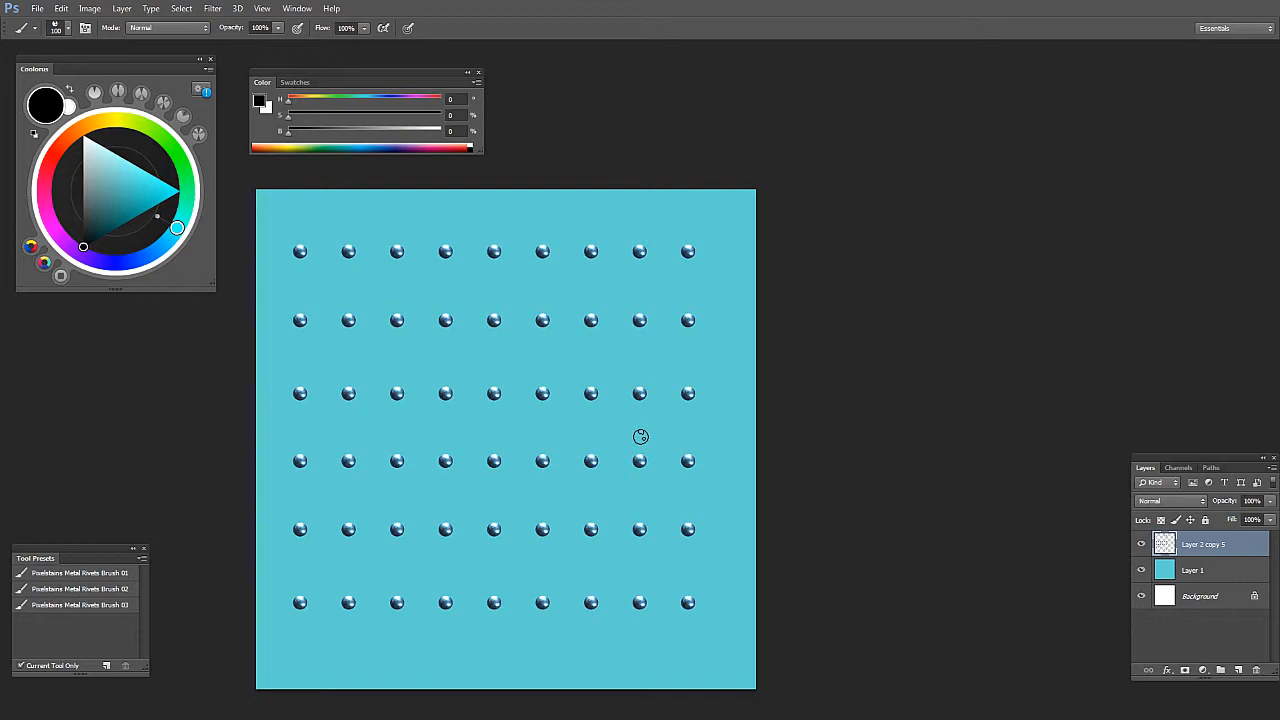
pyautogui.click(1192, 570)
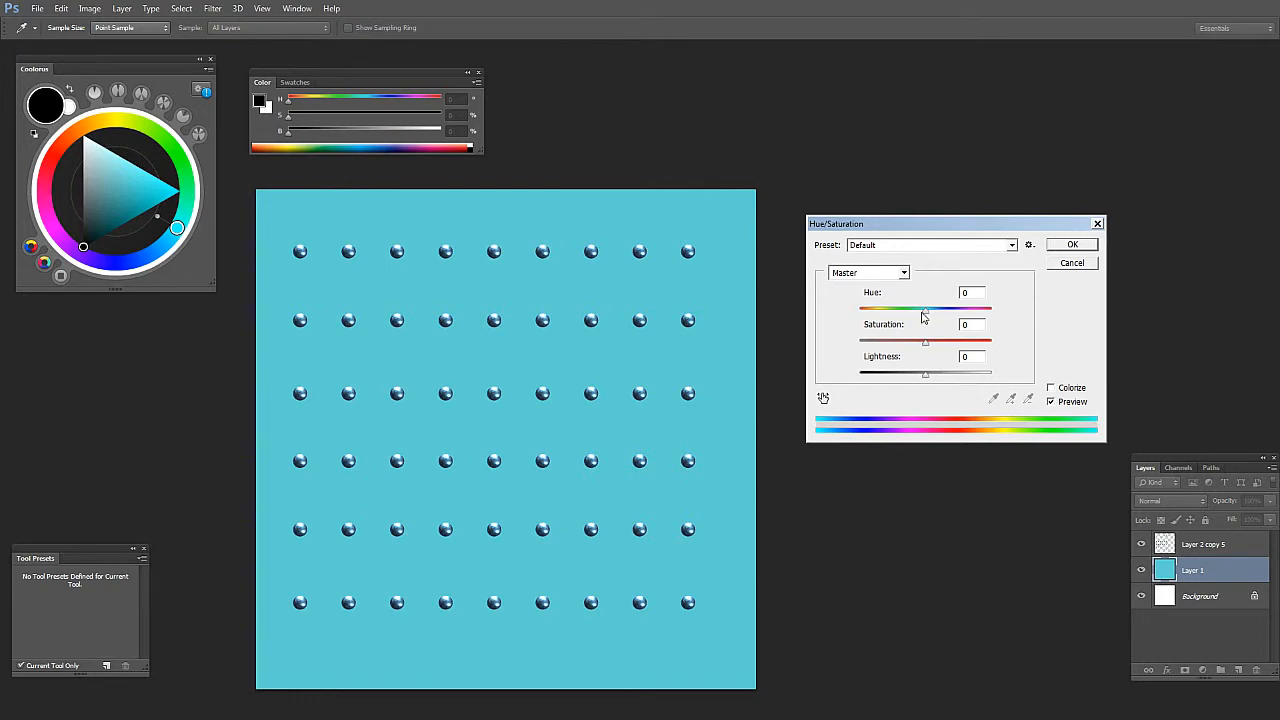
# Step: Hue-shift the background from cyan to magenta and the rivets by Hue +96 toward purple
pyautogui.moveTo(924, 312); pyautogui.dragTo(868, 312)
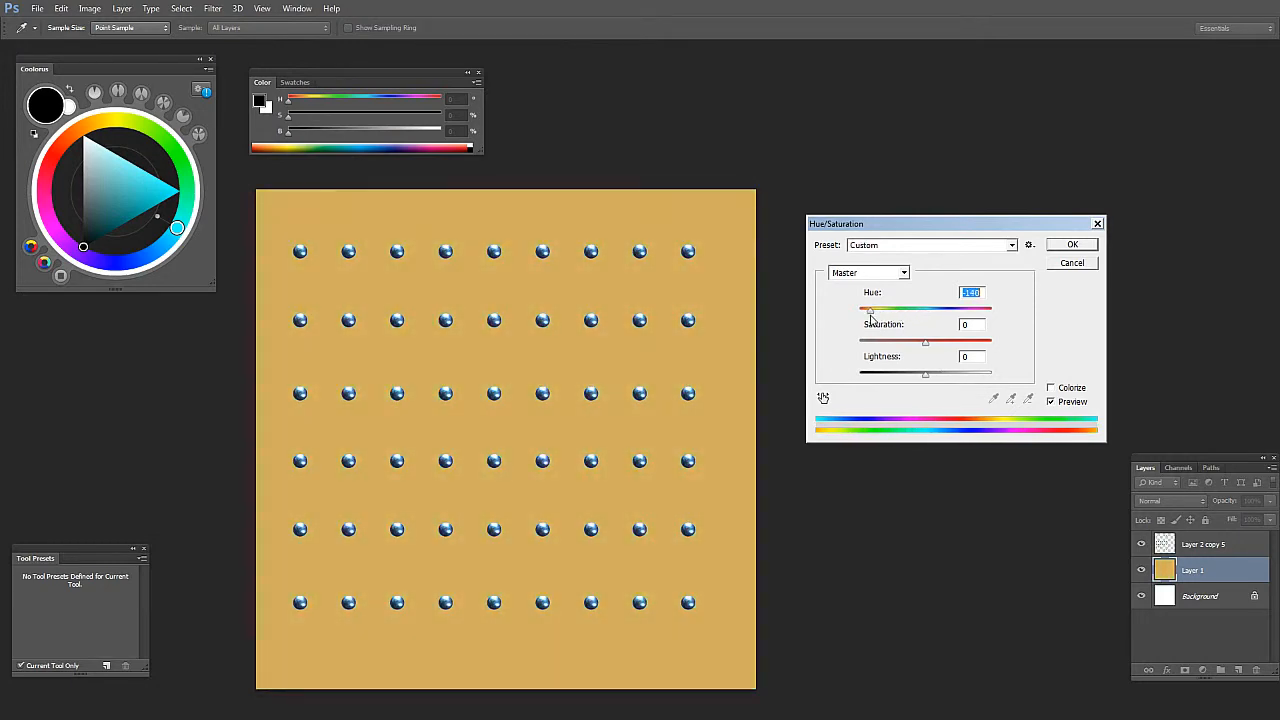
pyautogui.moveTo(868, 310); pyautogui.dragTo(984, 310)
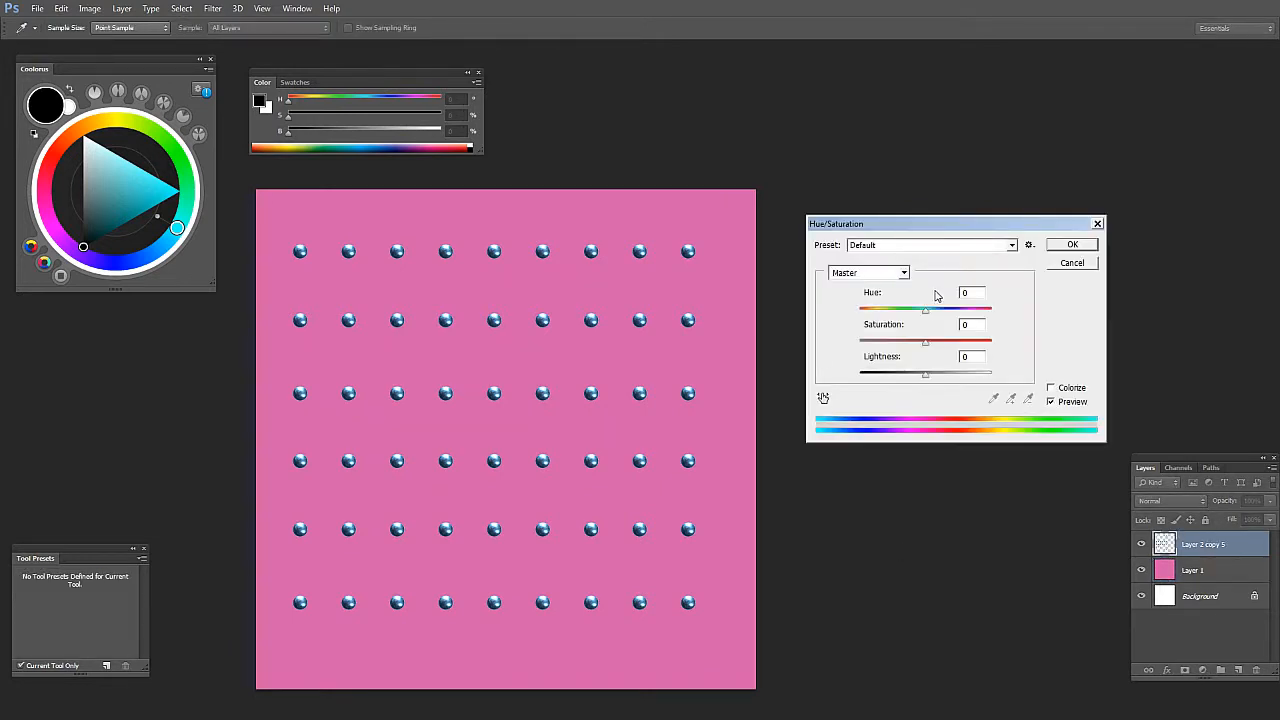
pyautogui.moveTo(924, 310); pyautogui.dragTo(964, 310)
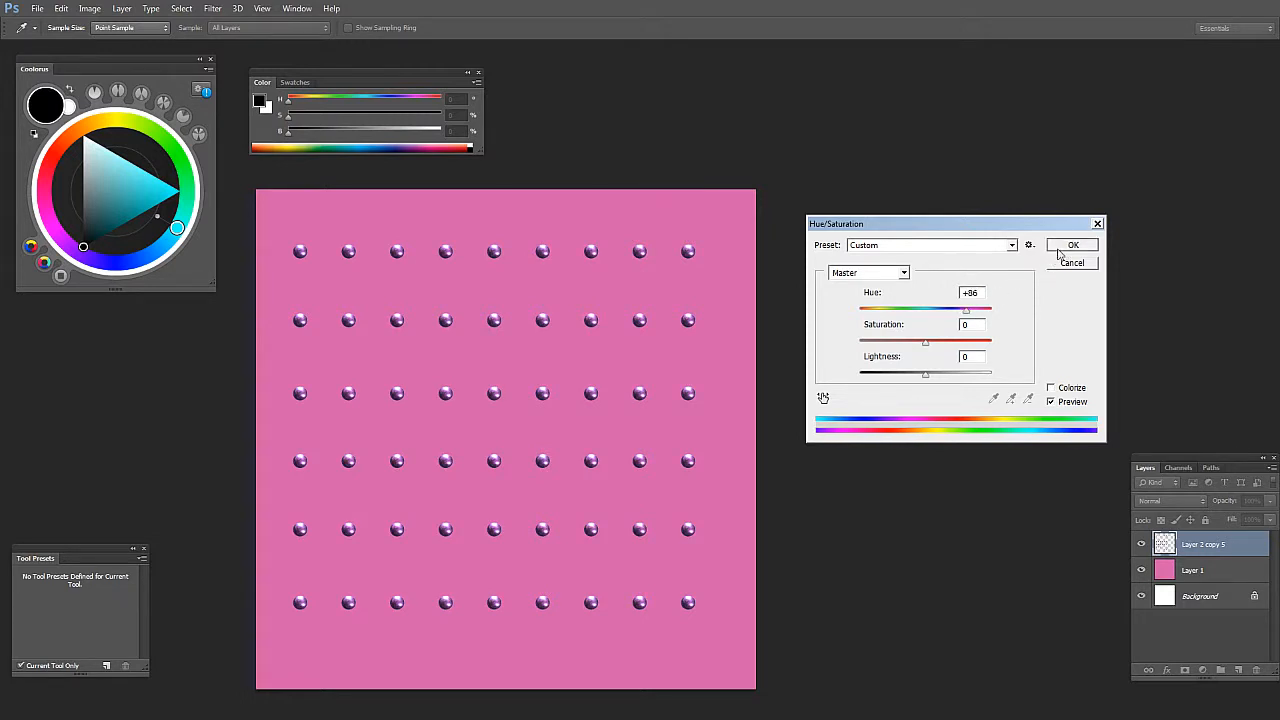
pyautogui.click(1072, 244)
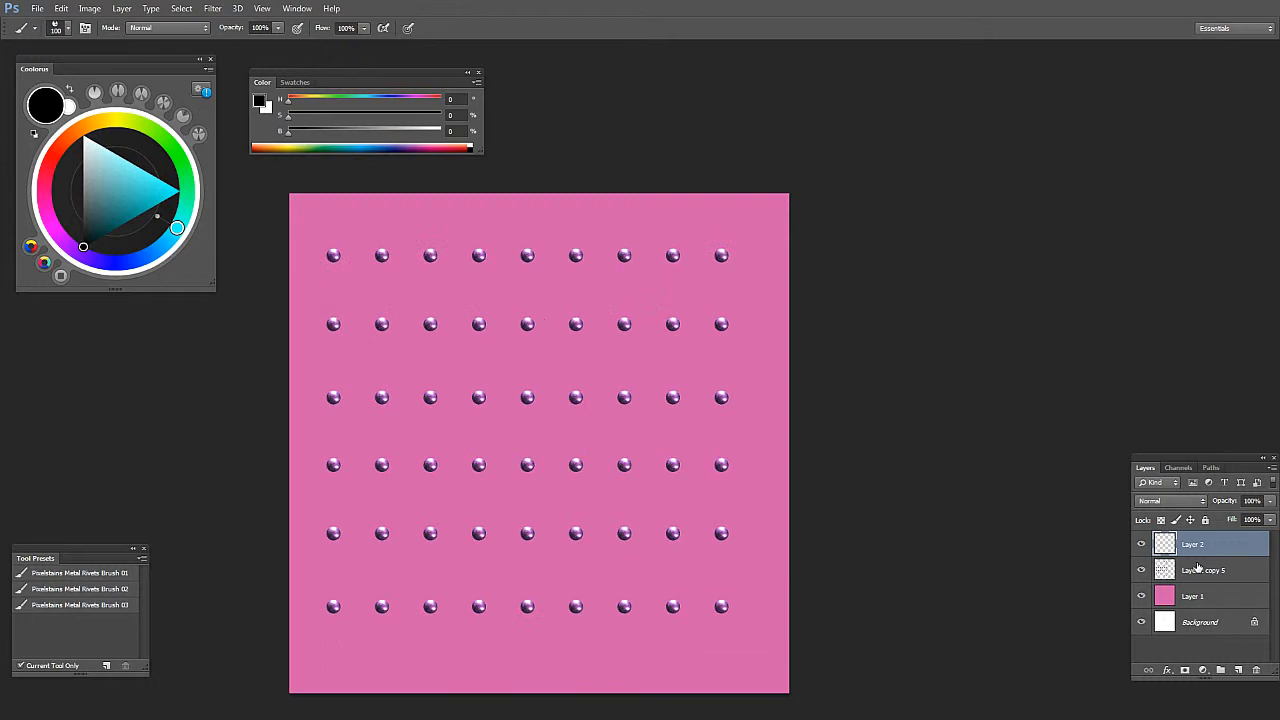
# Step: Adjust the output Levels range of the rivet layer, Layer 1 copy 5
pyautogui.click(1200, 568)
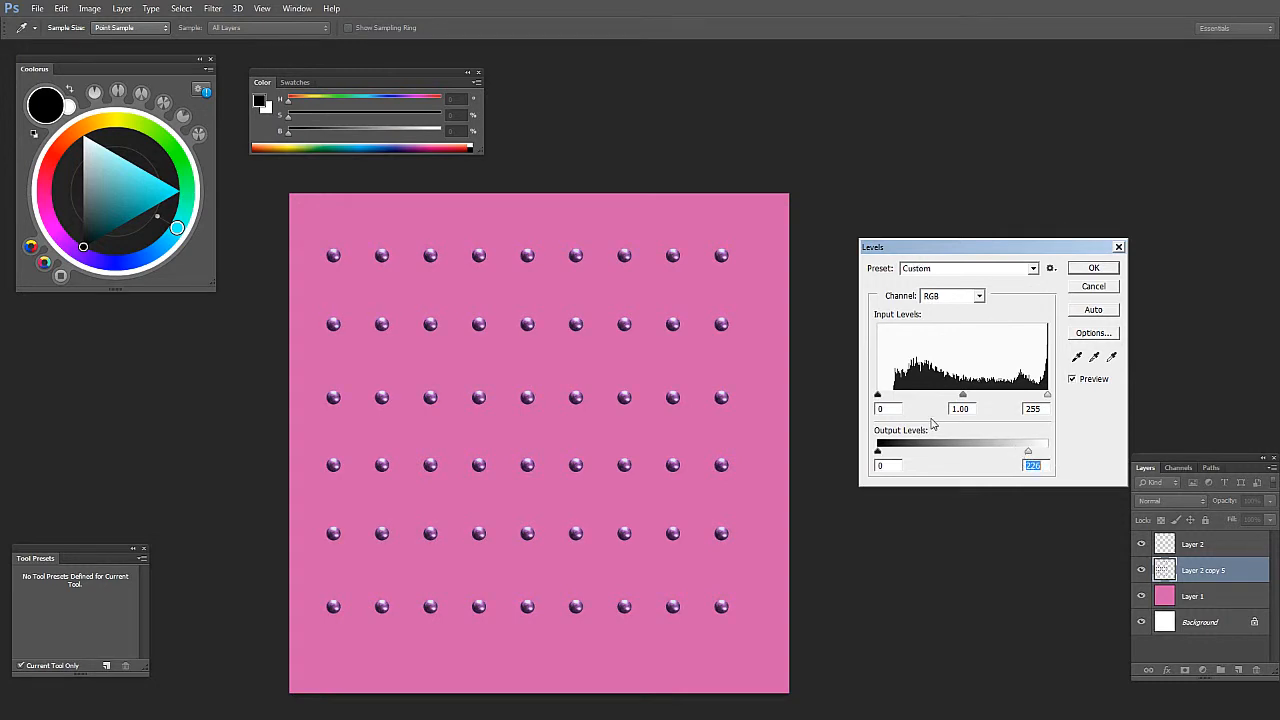
pyautogui.moveTo(964, 394); pyautogui.dragTo(940, 394)
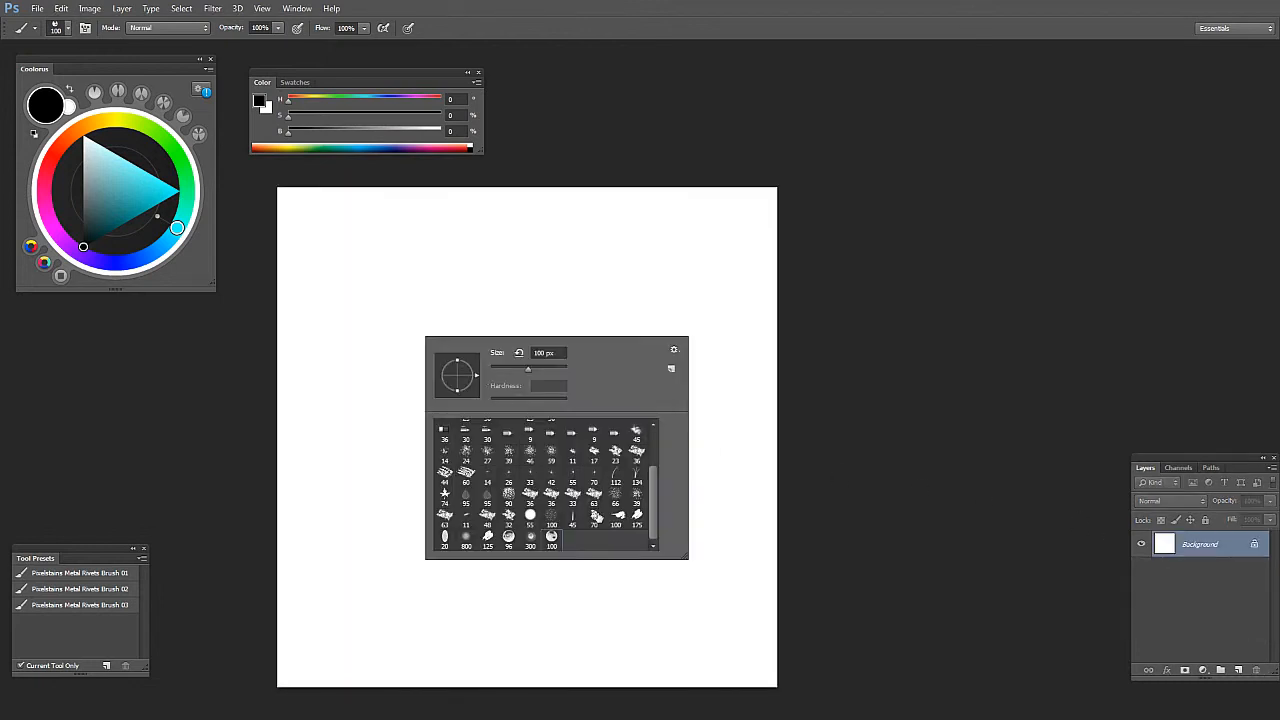
# Step: Drag the metal rivet brush diagonally to stamp a row of rivets across the blank canvas
pyautogui.moveTo(342, 468); pyautogui.dragTo(636, 222)
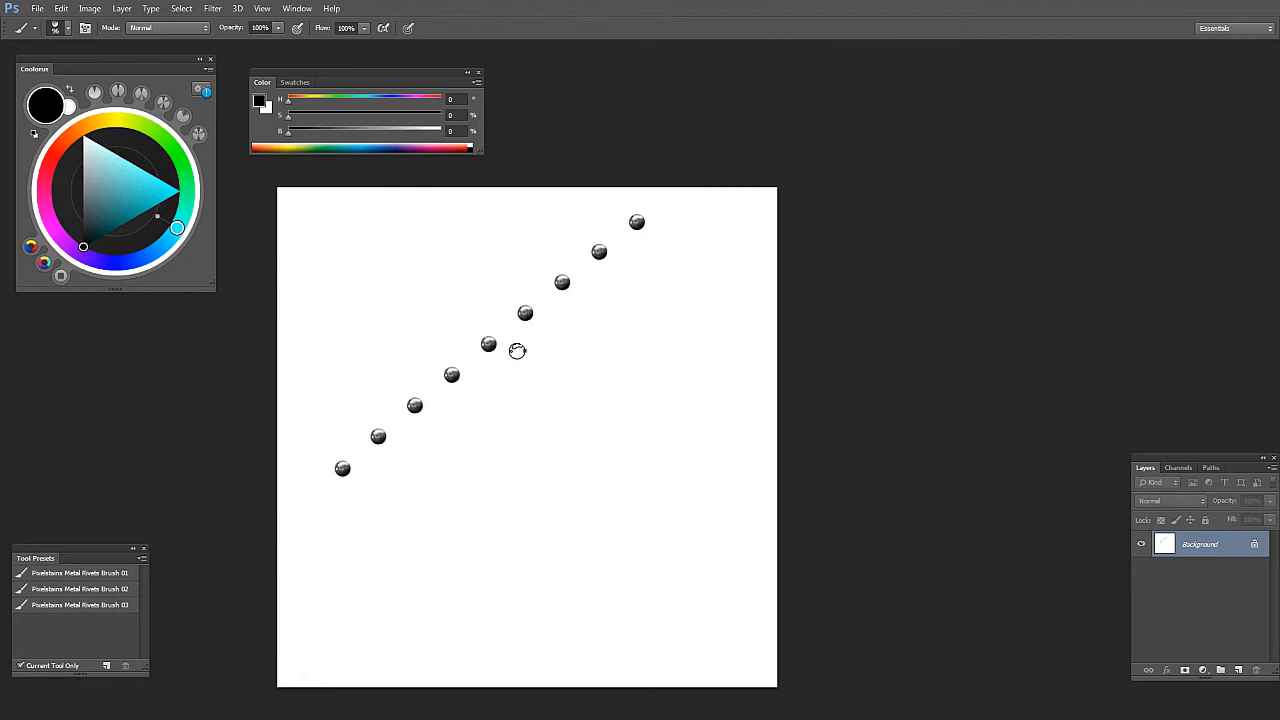